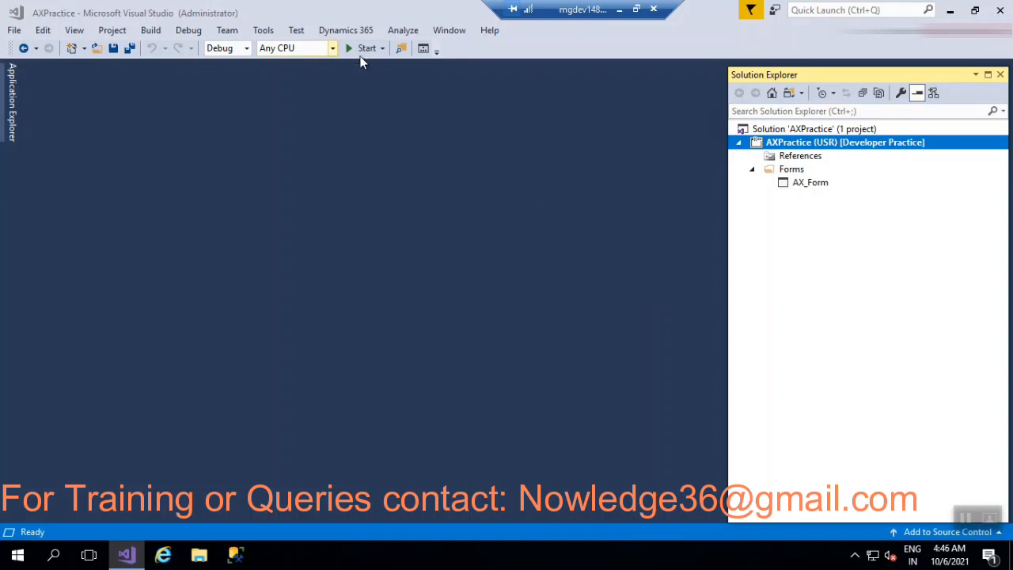
mouse_move(489, 234)
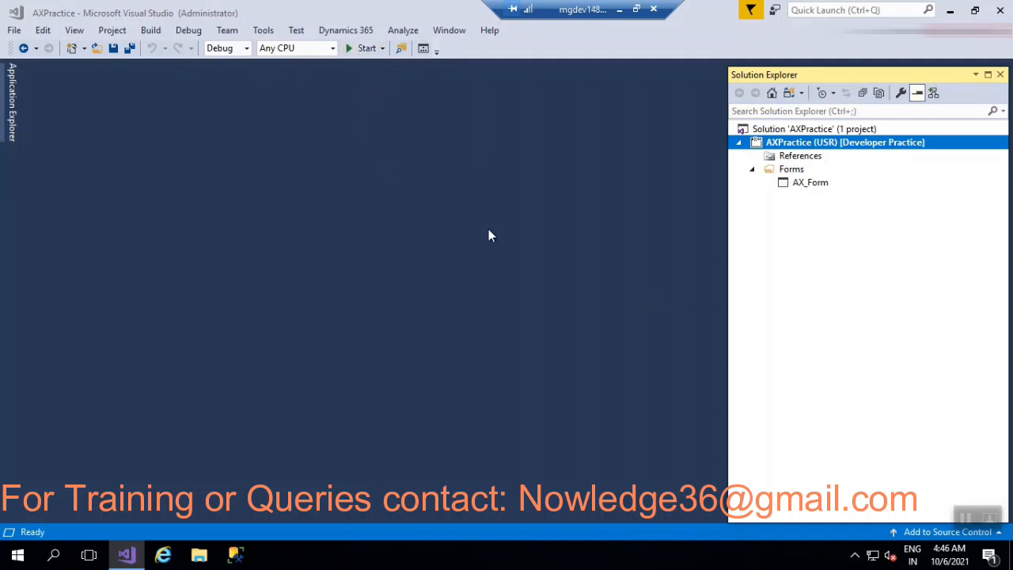
mouse_move(838, 240)
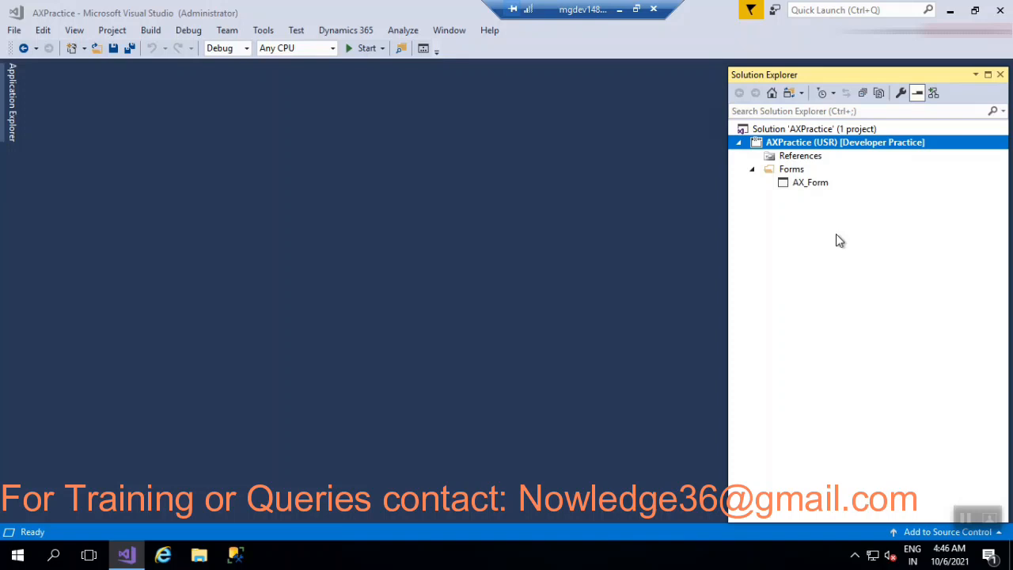
mouse_move(773, 146)
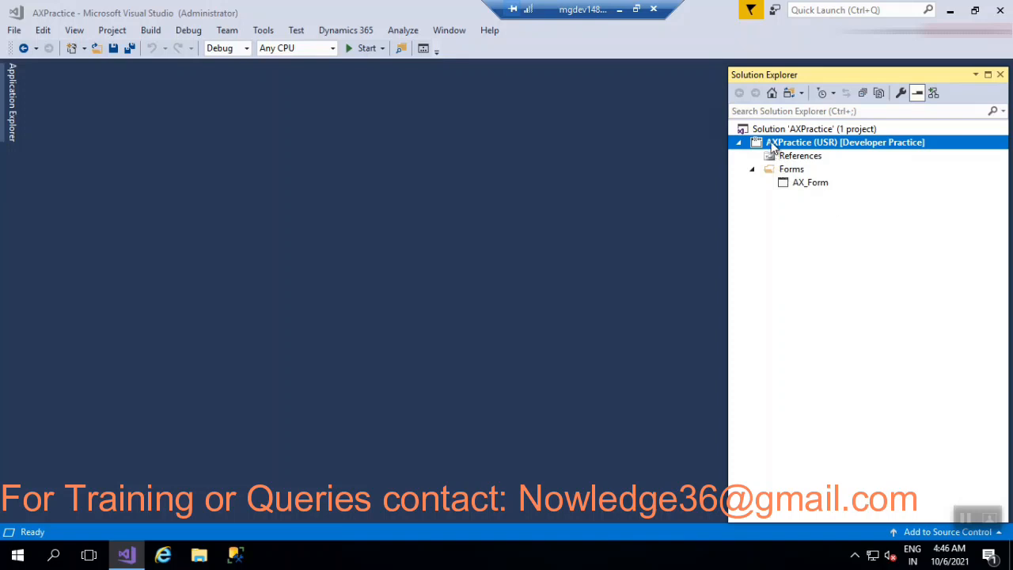
Step: Bring up the AXPractice project's context menu to add a new item
right_click(847, 142)
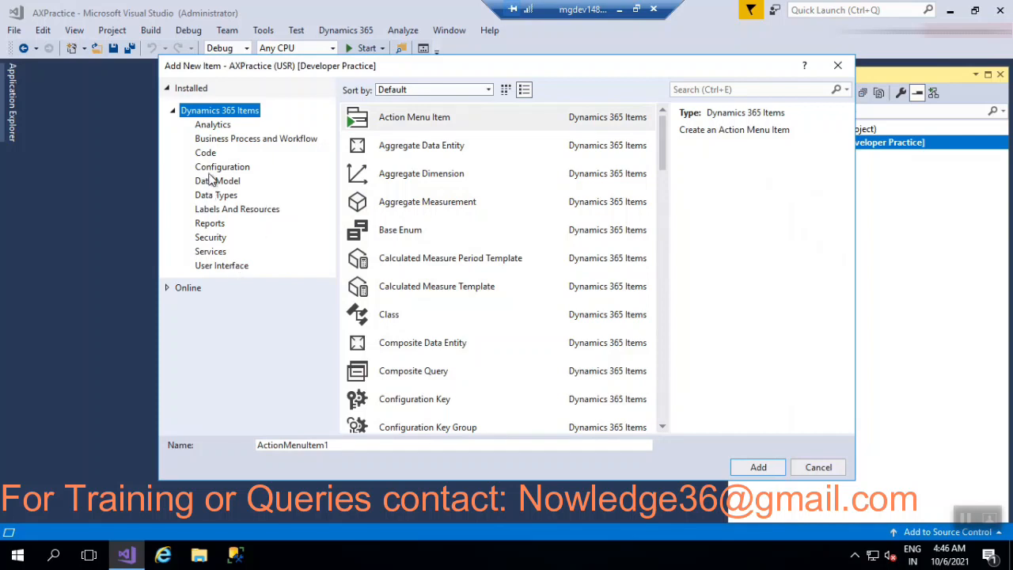
mouse_move(212, 151)
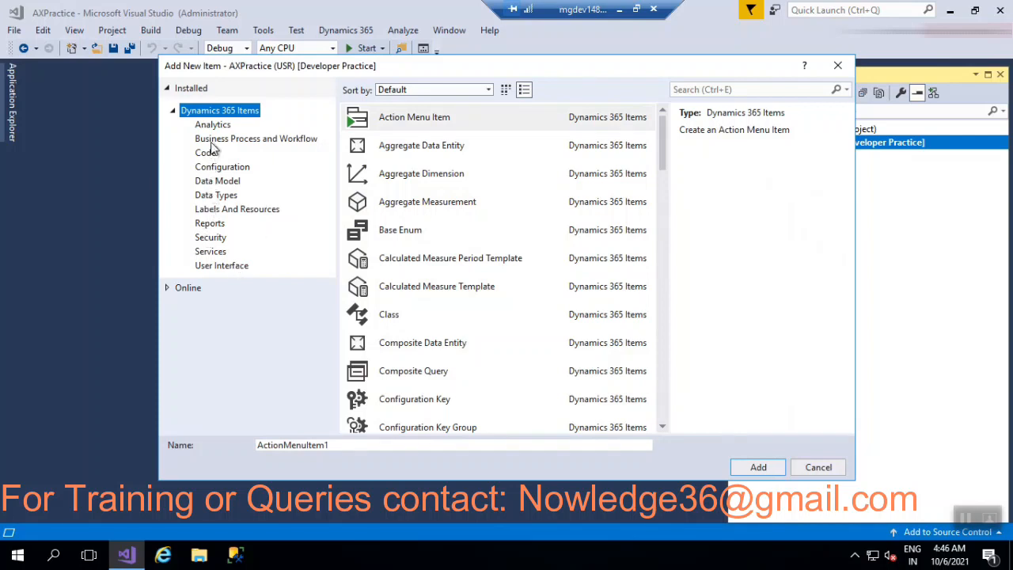
mouse_move(212, 191)
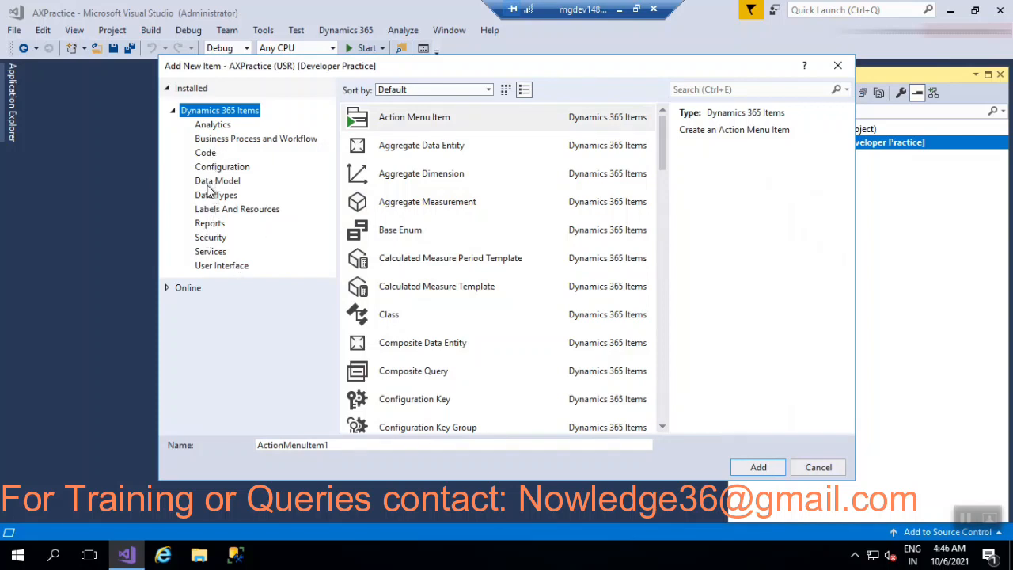
Step: Choose the Runnable Class (Job) template from the Code item category
left_click(206, 152)
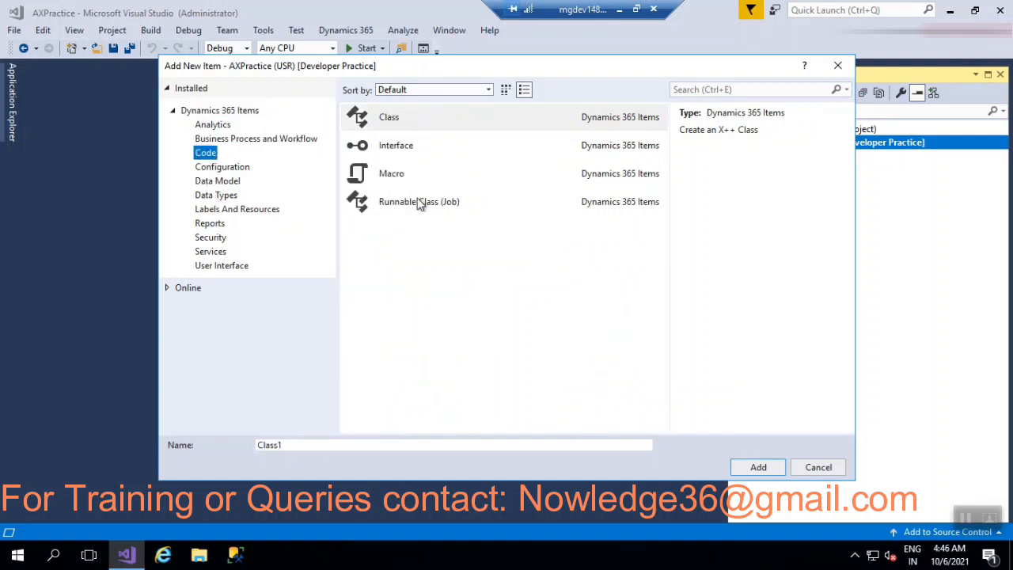
left_click(419, 201)
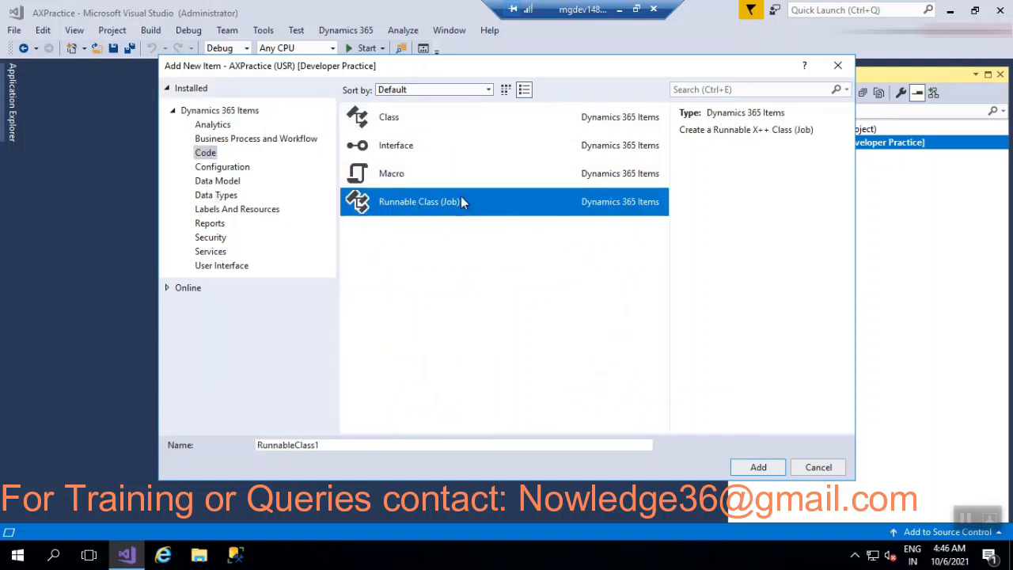
mouse_move(459, 202)
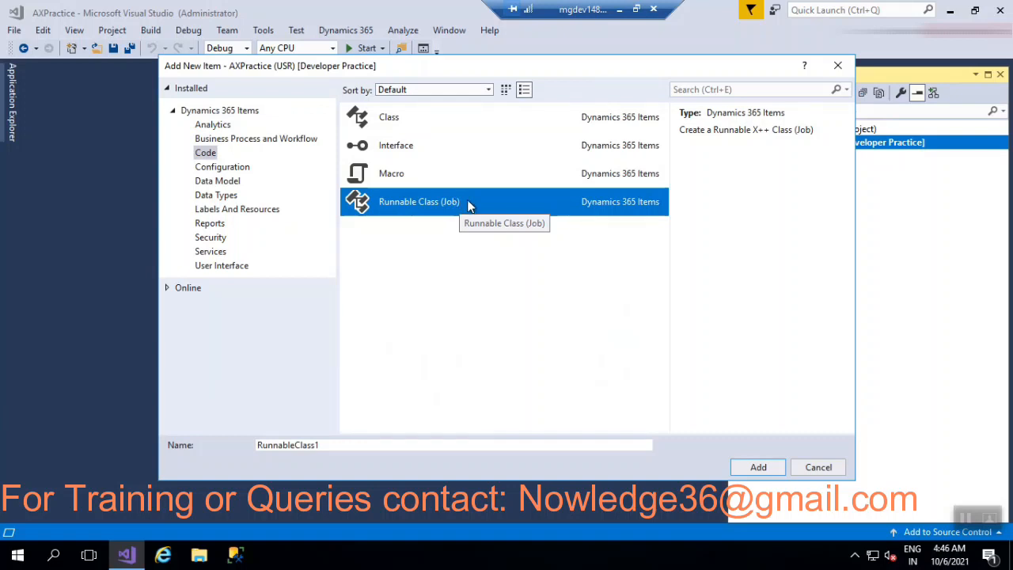
mouse_move(488, 219)
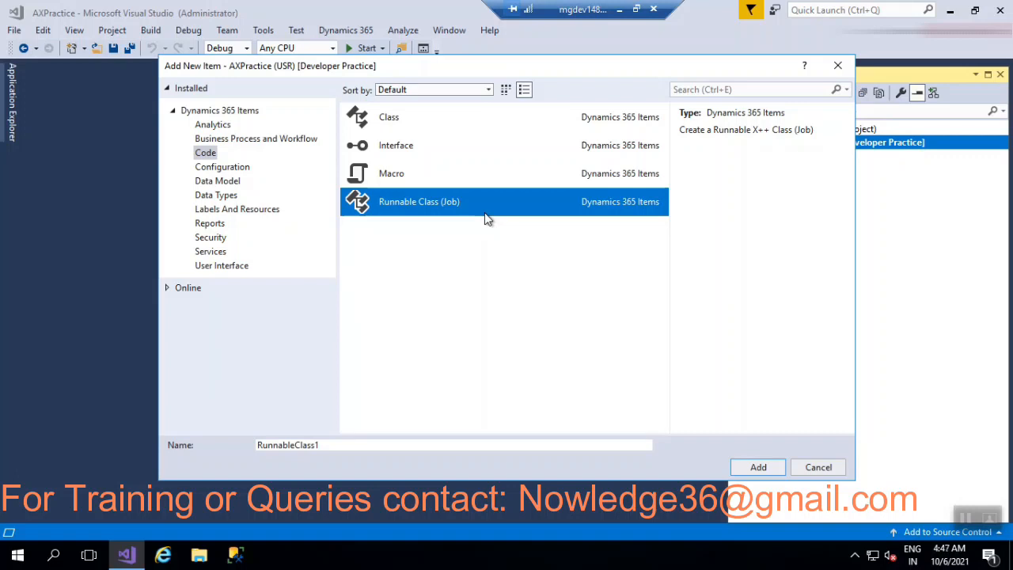
mouse_move(339, 453)
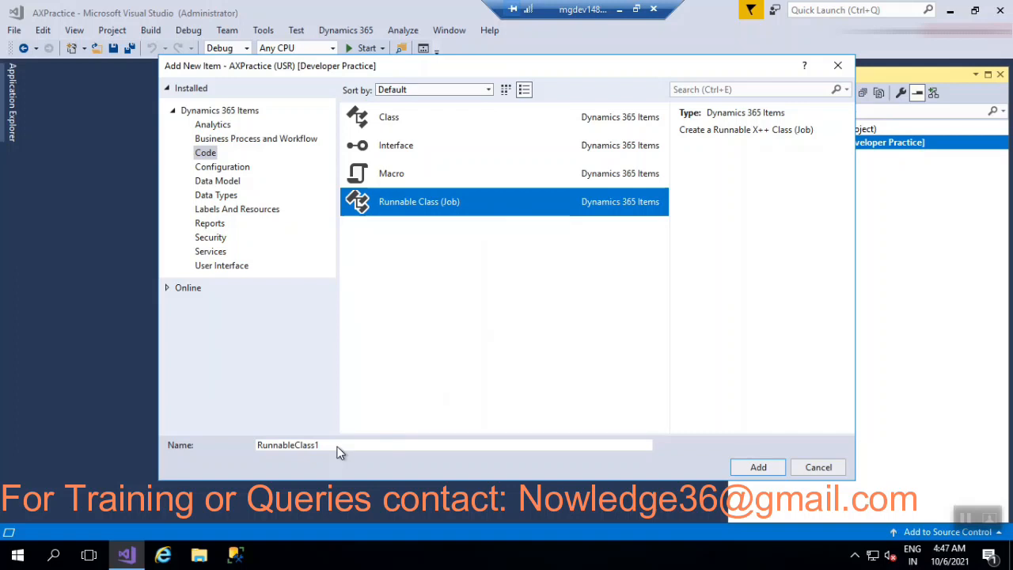
Step: Name the new class D365_OpenForm and add it to the AXPractice project
left_click(455, 444)
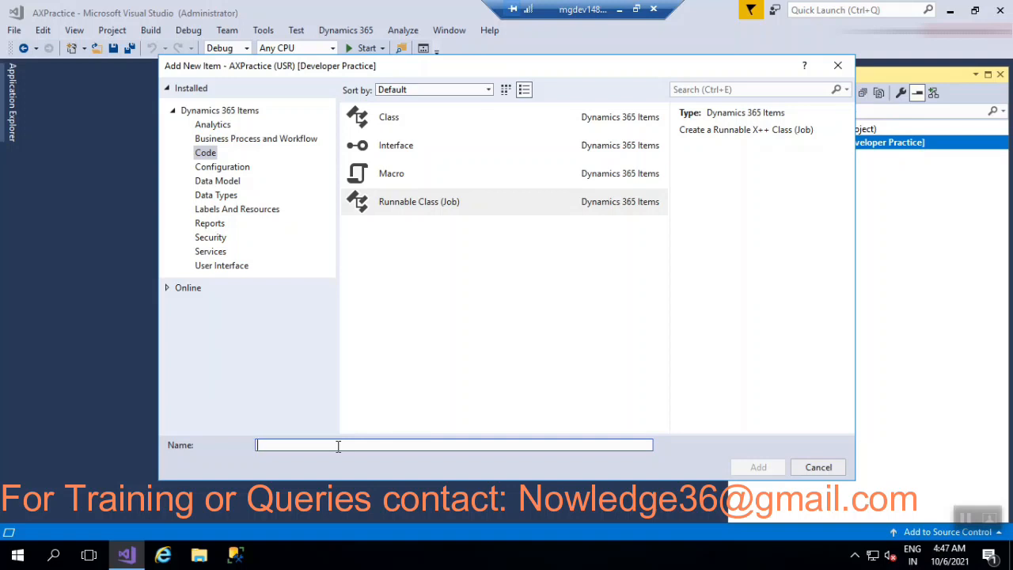
type("A")
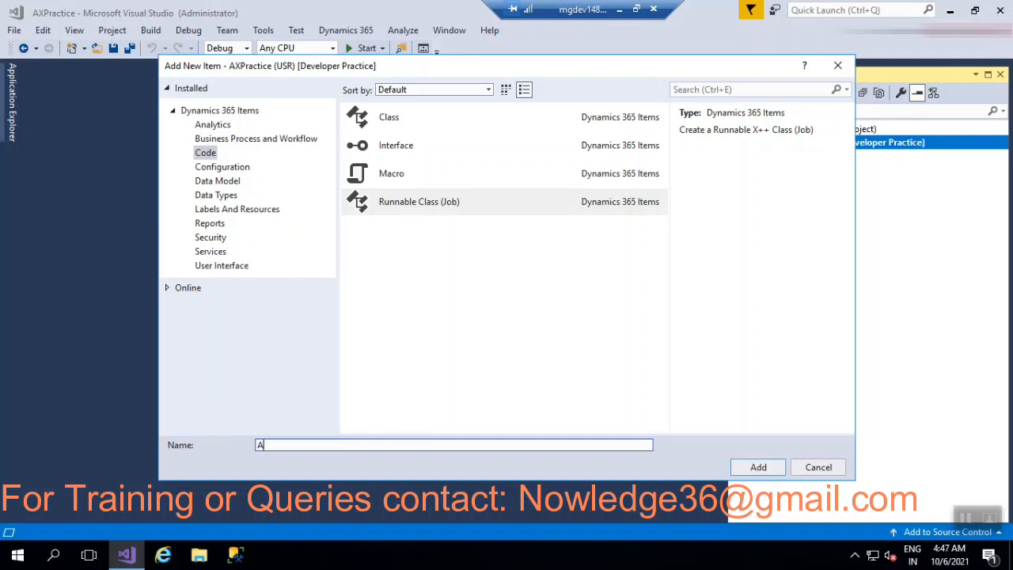
key("Backspace")
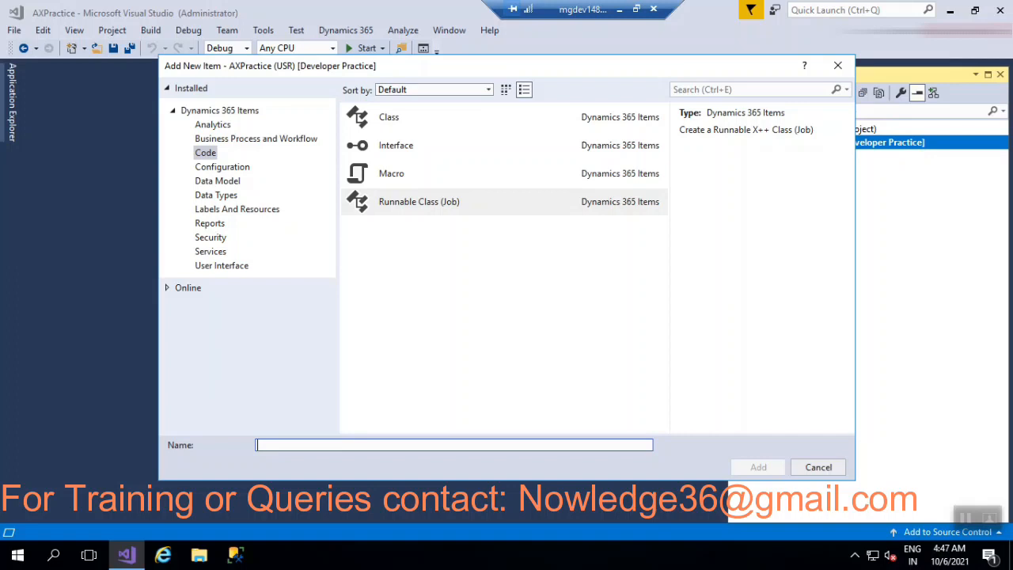
type("D254")
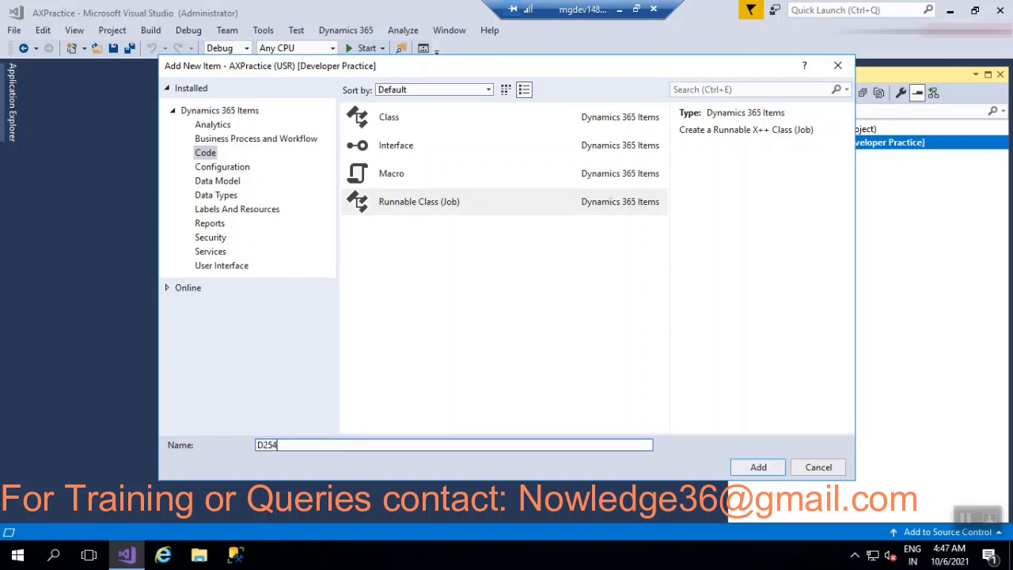
key("Backspace")
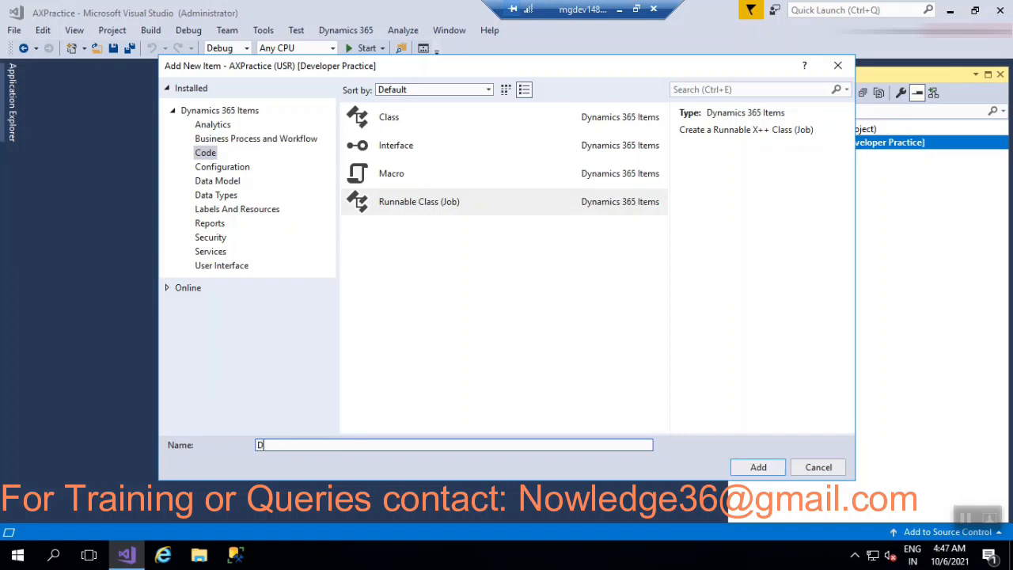
type("365_")
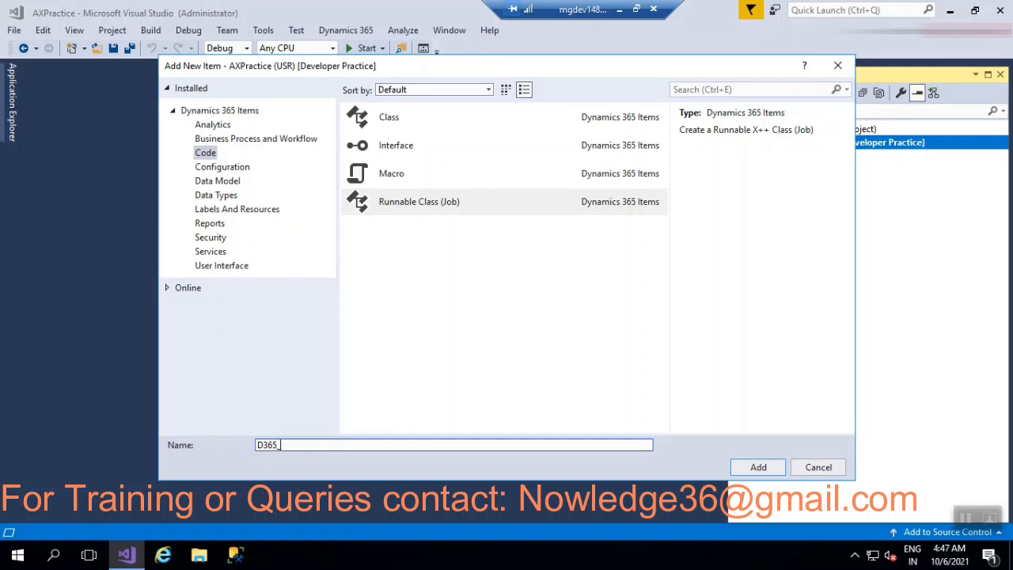
type("Open")
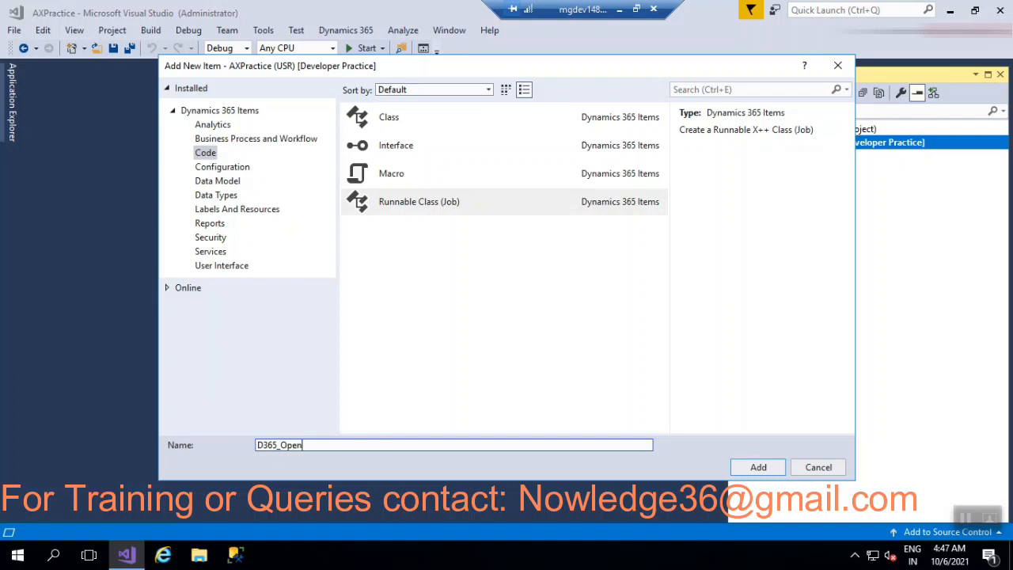
type("Form")
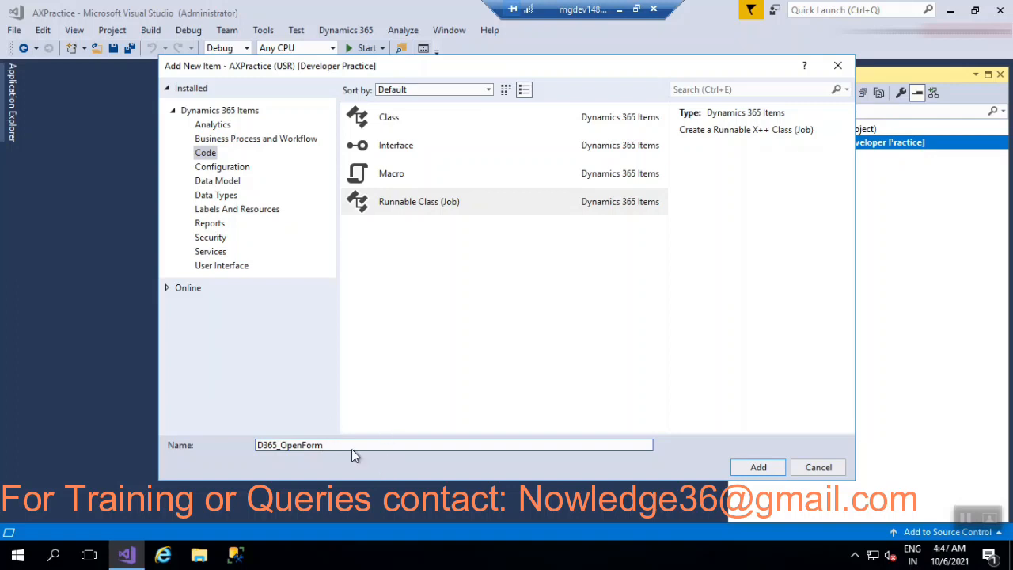
mouse_move(709, 464)
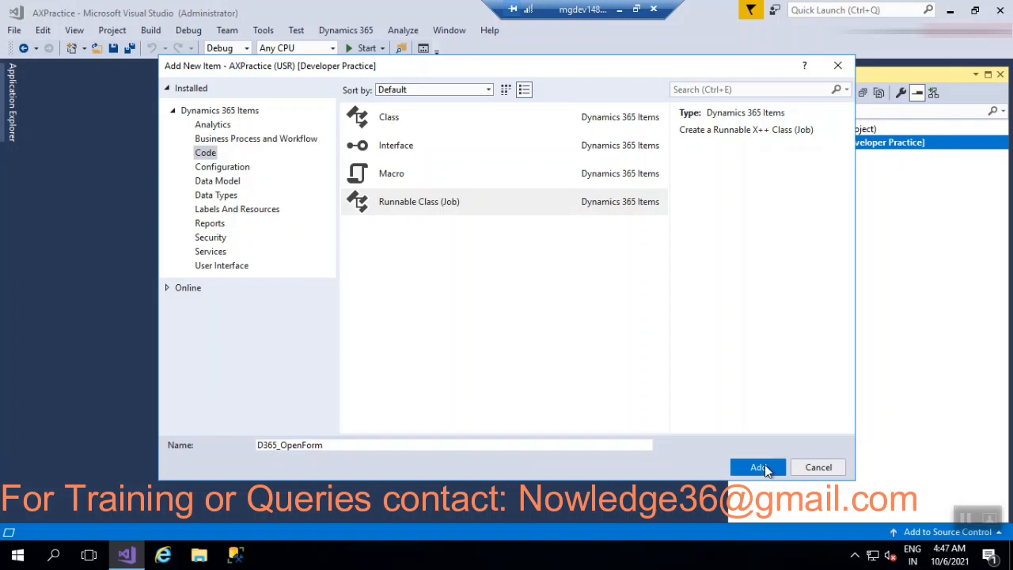
left_click(756, 465)
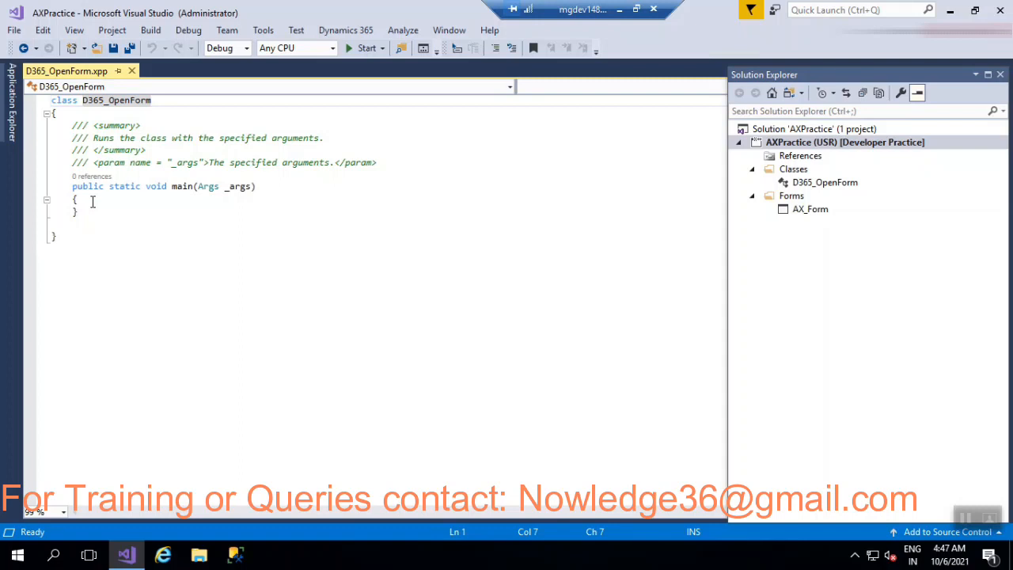
mouse_move(71, 193)
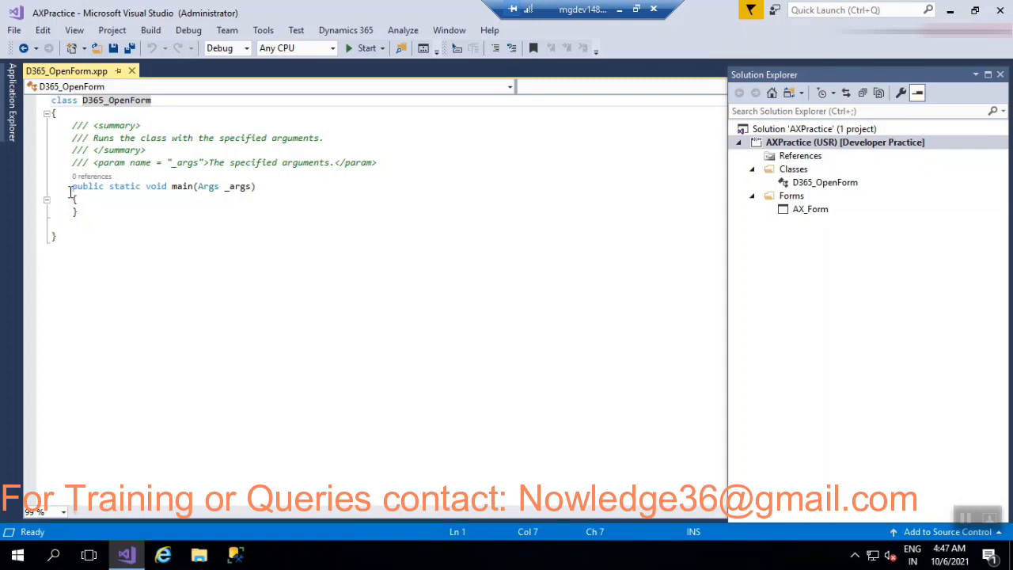
Step: Declare the Args args and Object formRun variables in the main method
left_click(87, 198)
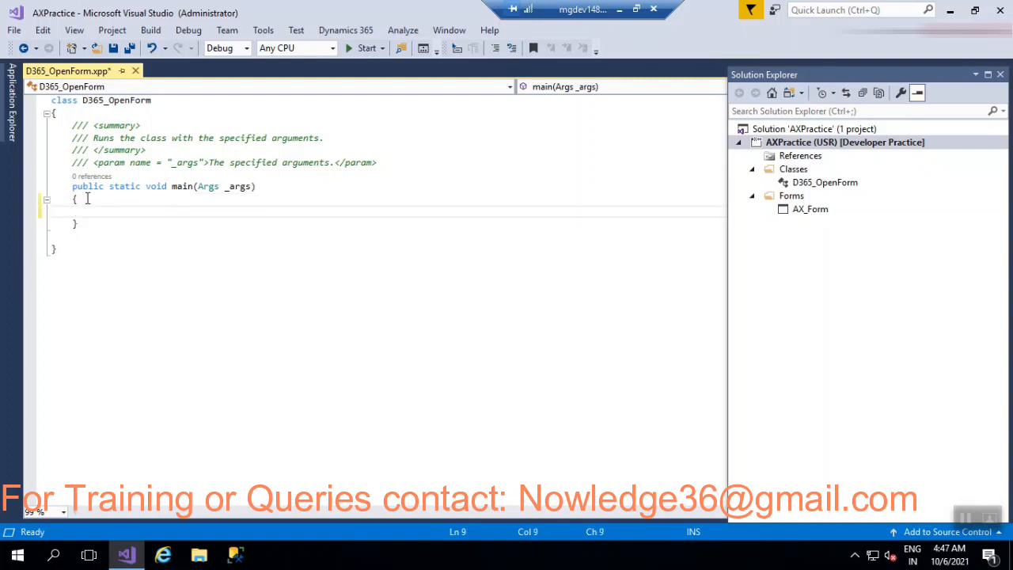
type("Args")
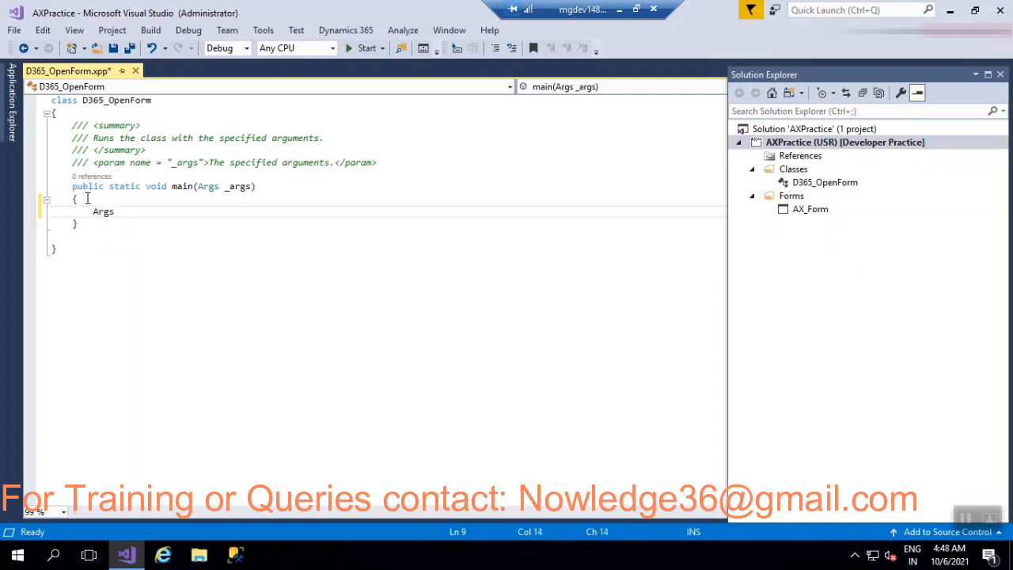
type("args;")
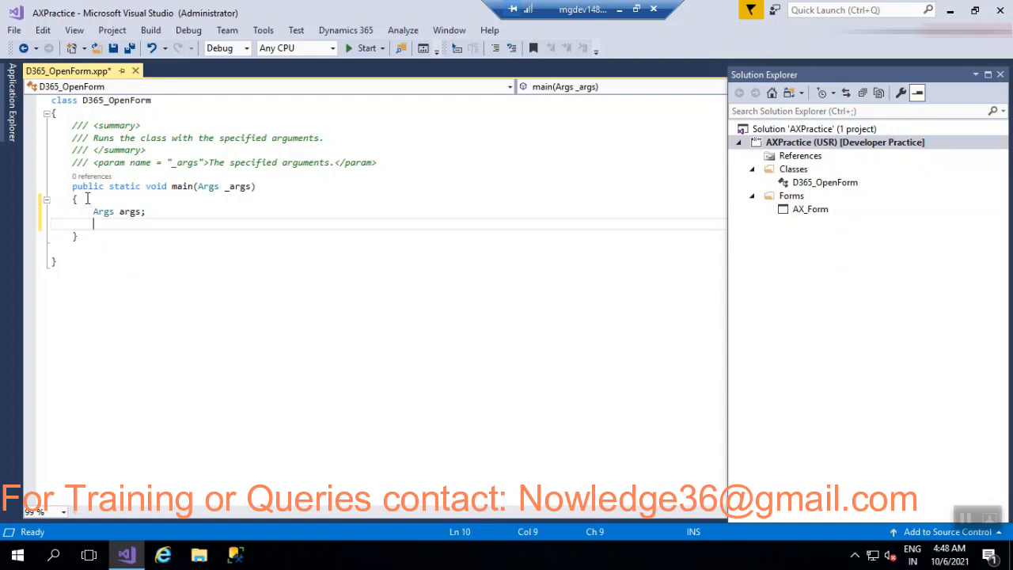
type("Object")
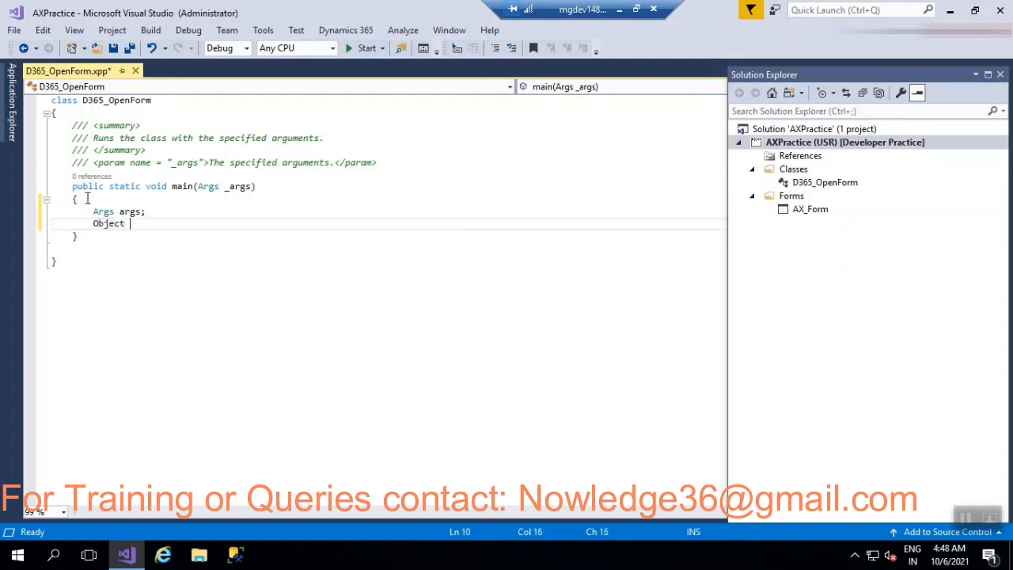
type("for")
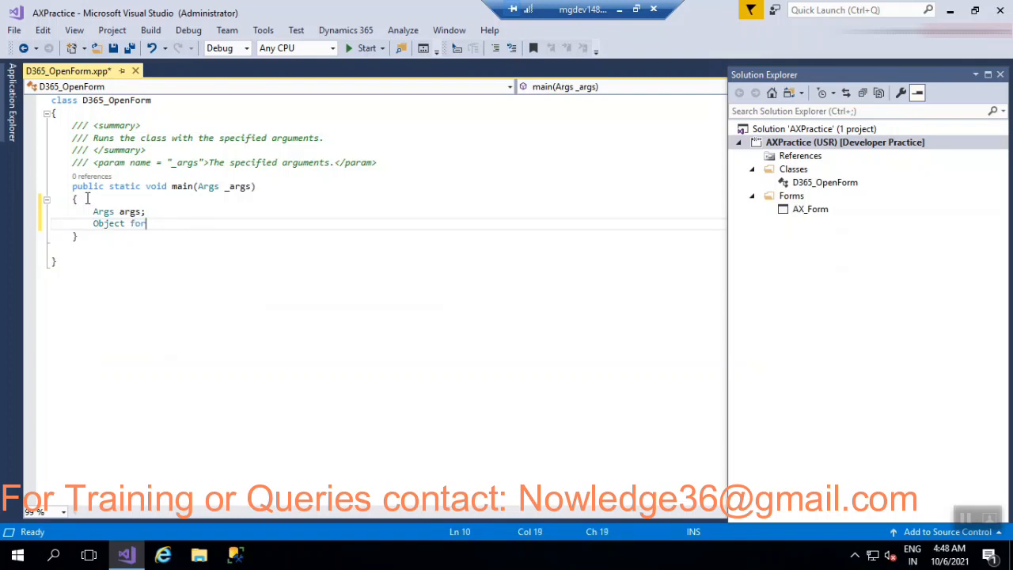
type("mRun;")
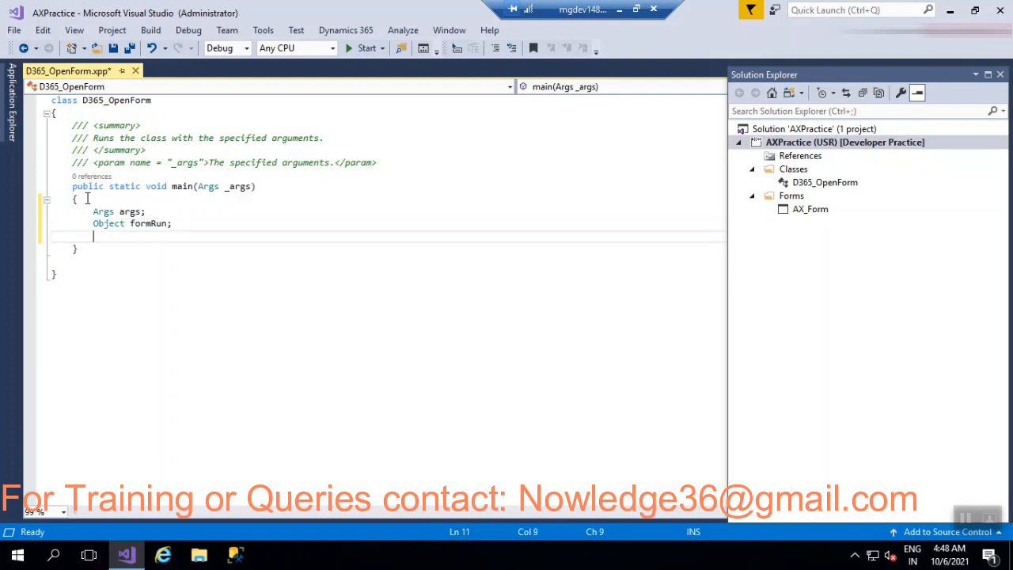
Step: Write args = new Args(); to instantiate a fresh Args object
type("a")
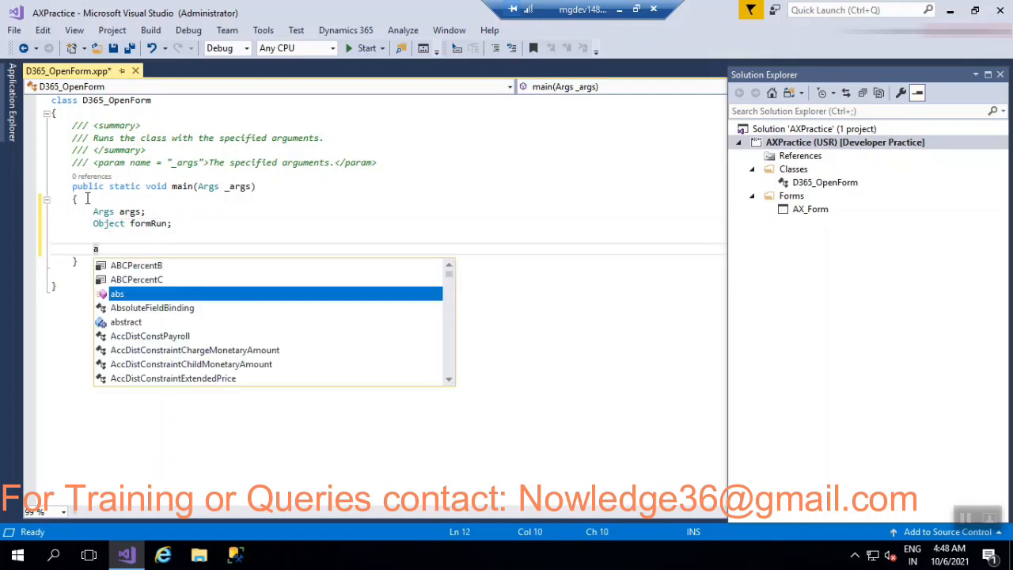
type("rgs")
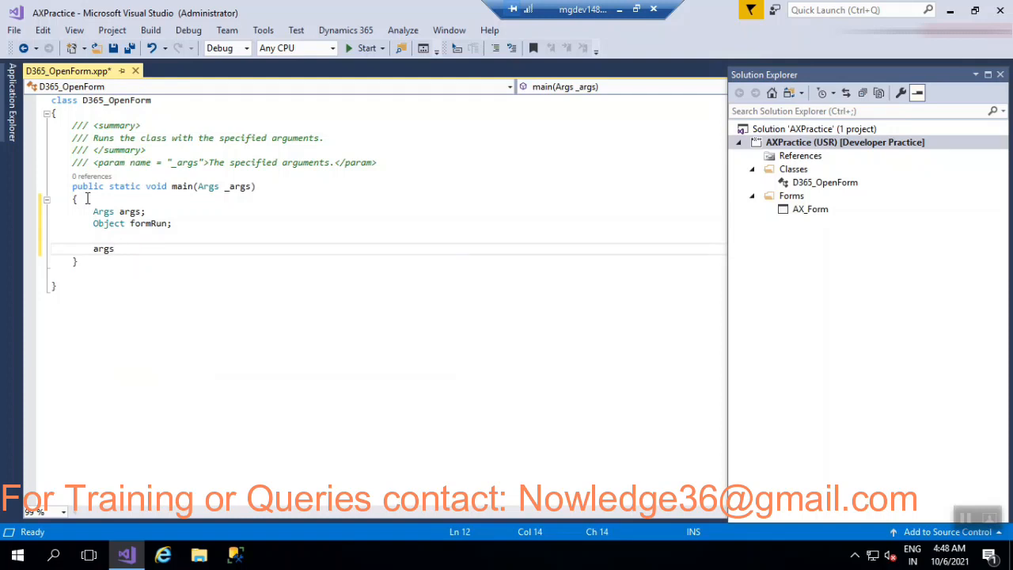
type("= new ArgsArgs   }")
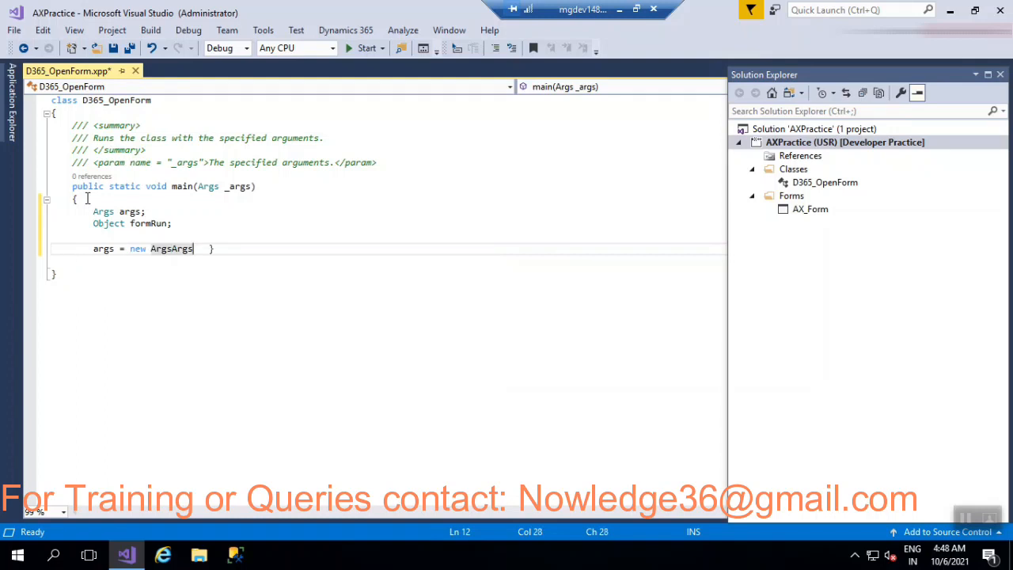
key("BackSpace")
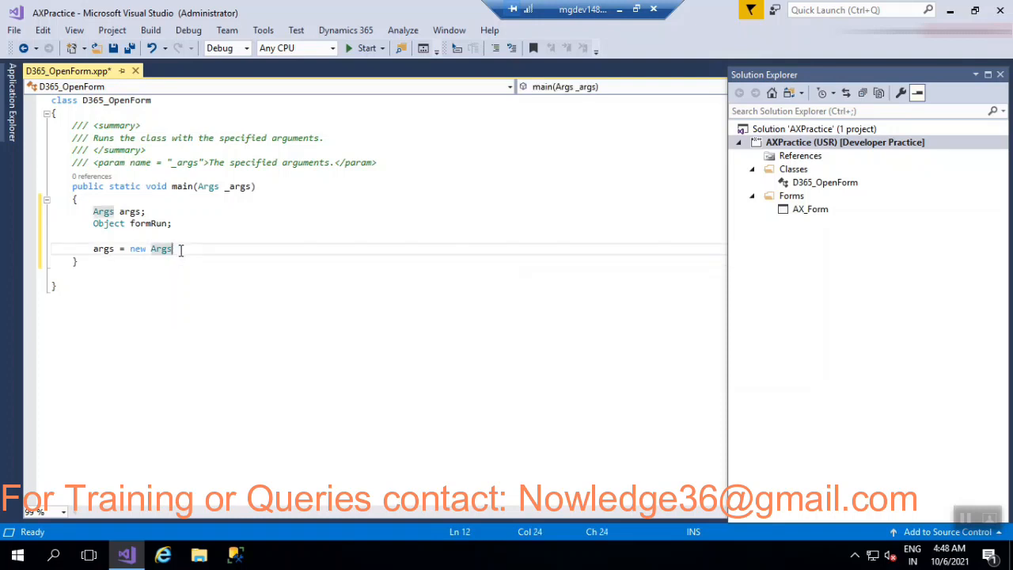
type("();")
type("args.name")
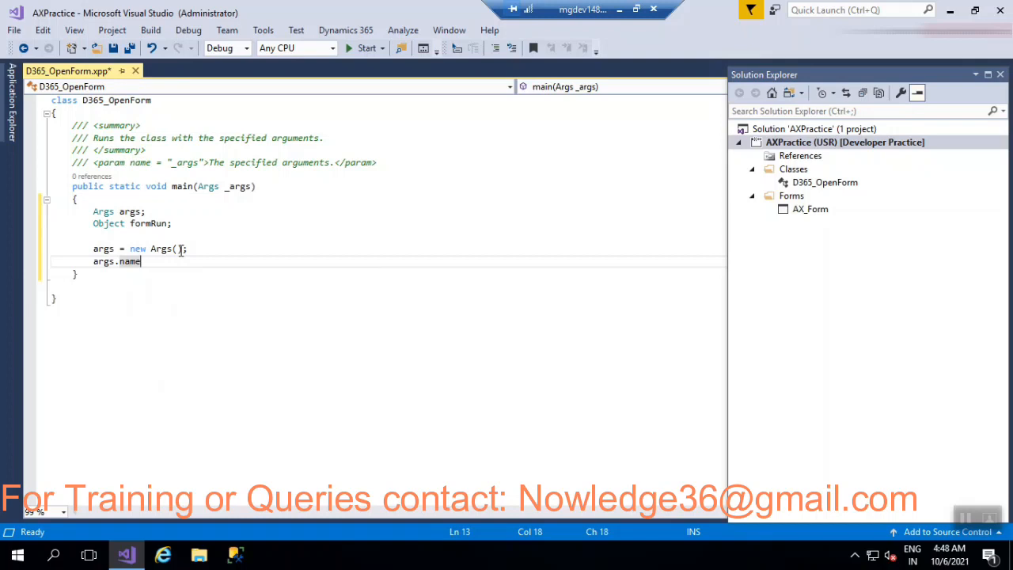
Step: Set args.name to formstr(AX_Form) so the job targets AX_Form
type("();")
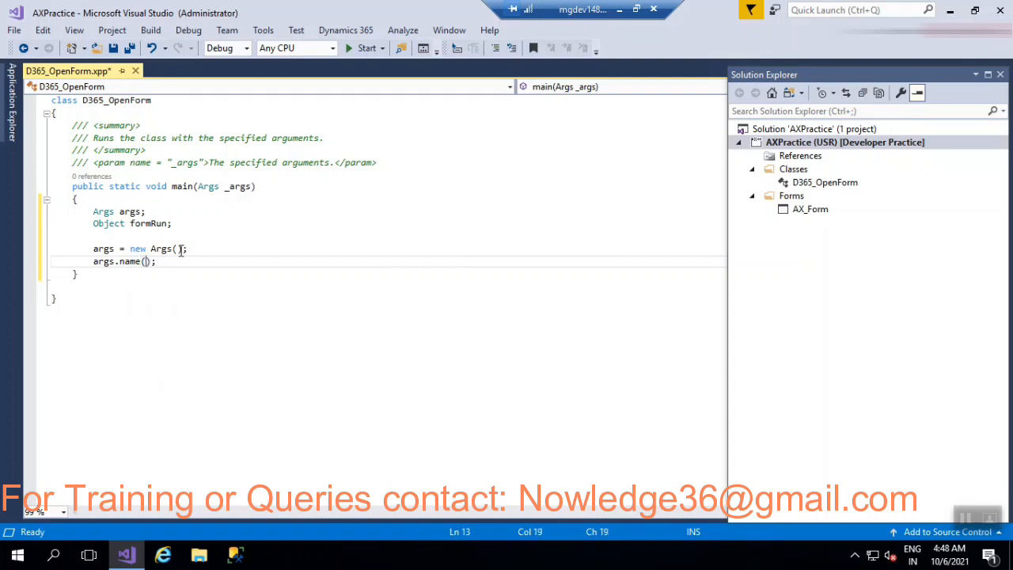
type("formst")
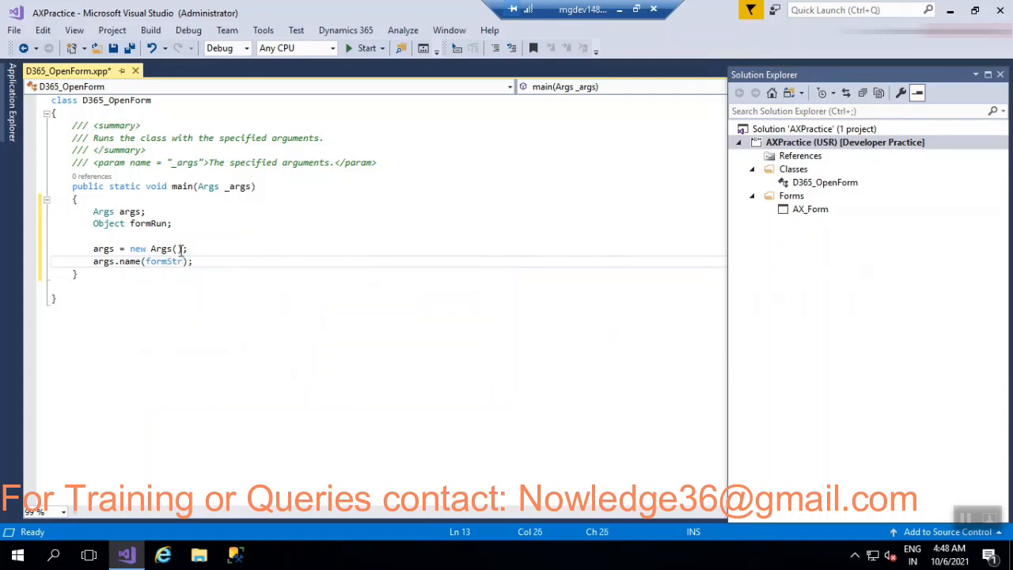
type("(")
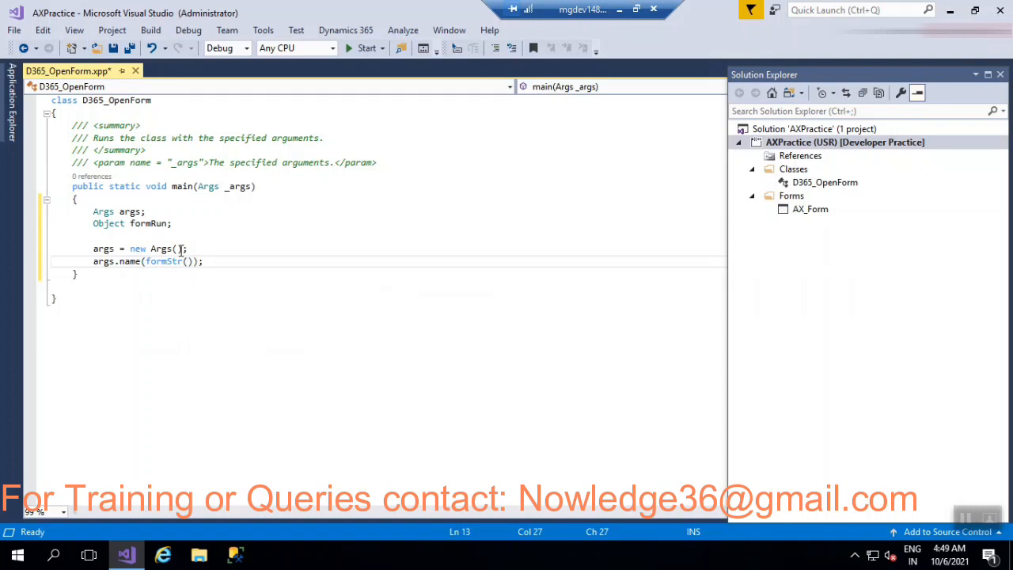
type("A")
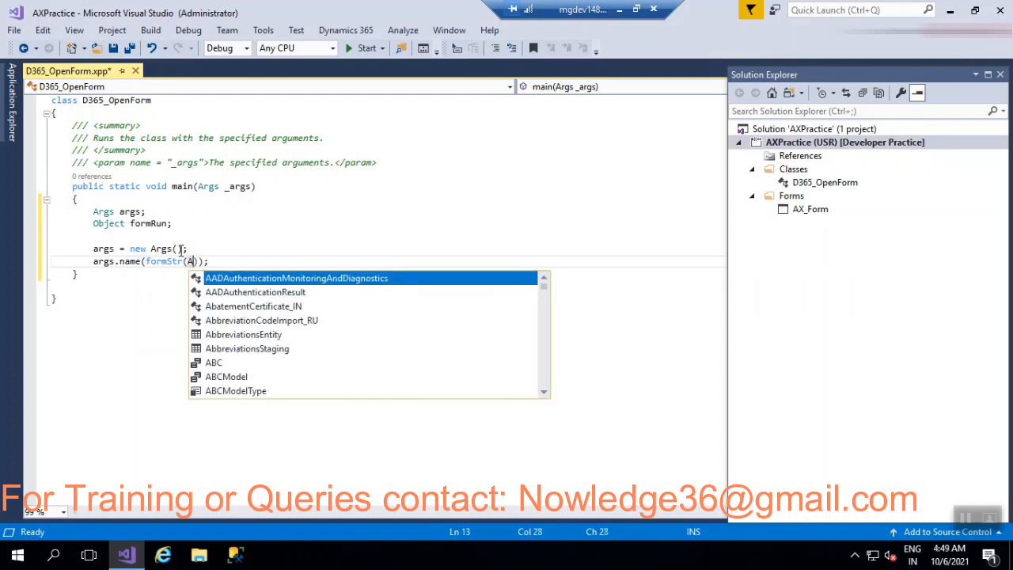
type("X_")
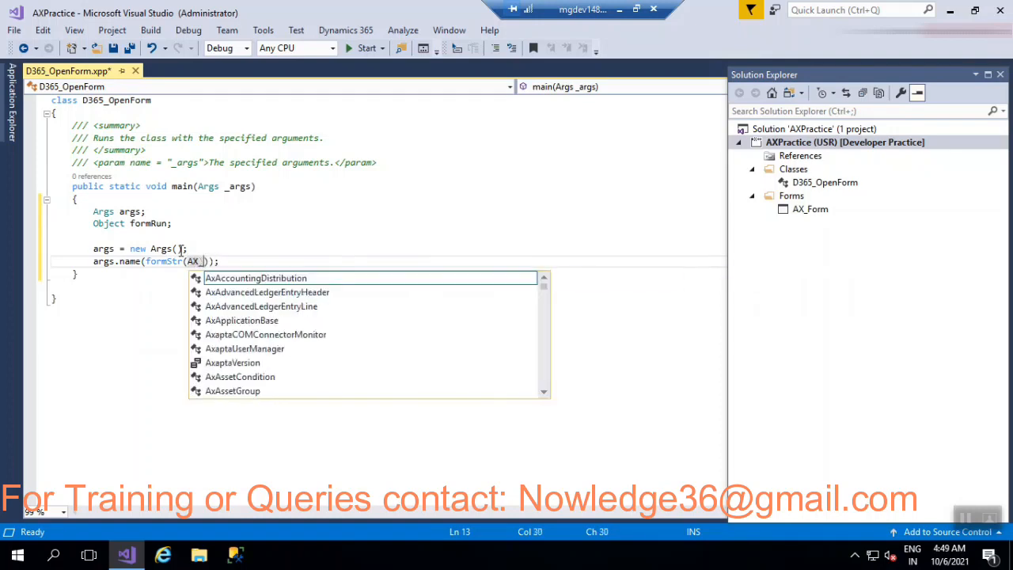
type("Form")
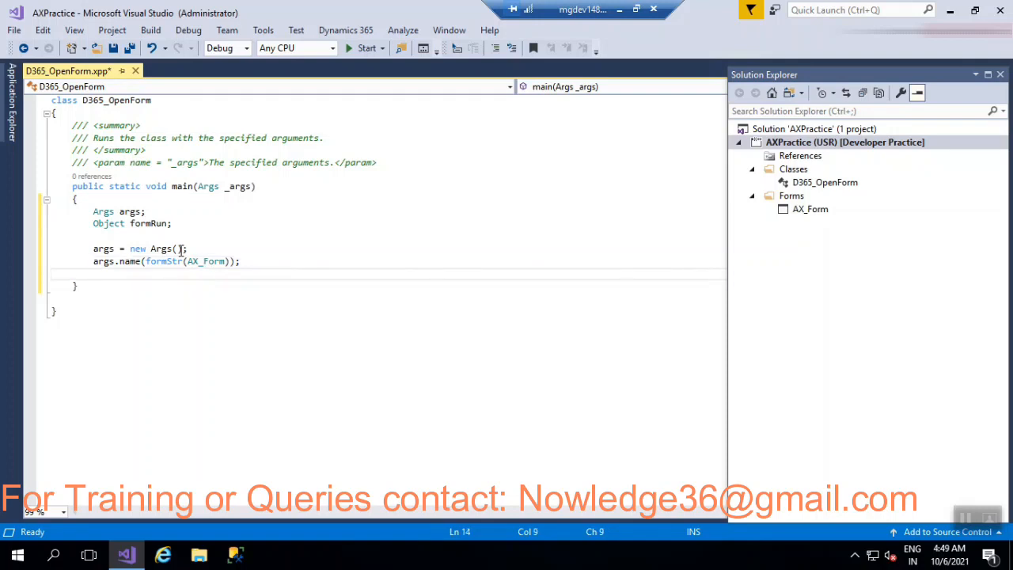
Step: Create the FormRun with formRun = classFactory.formRunClass(args);
type("form")
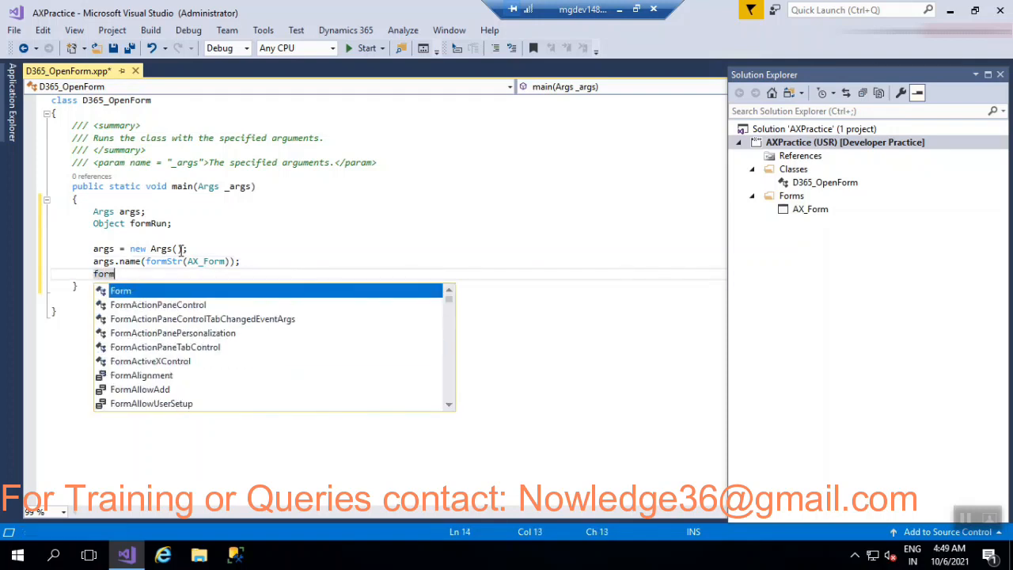
type("Run =")
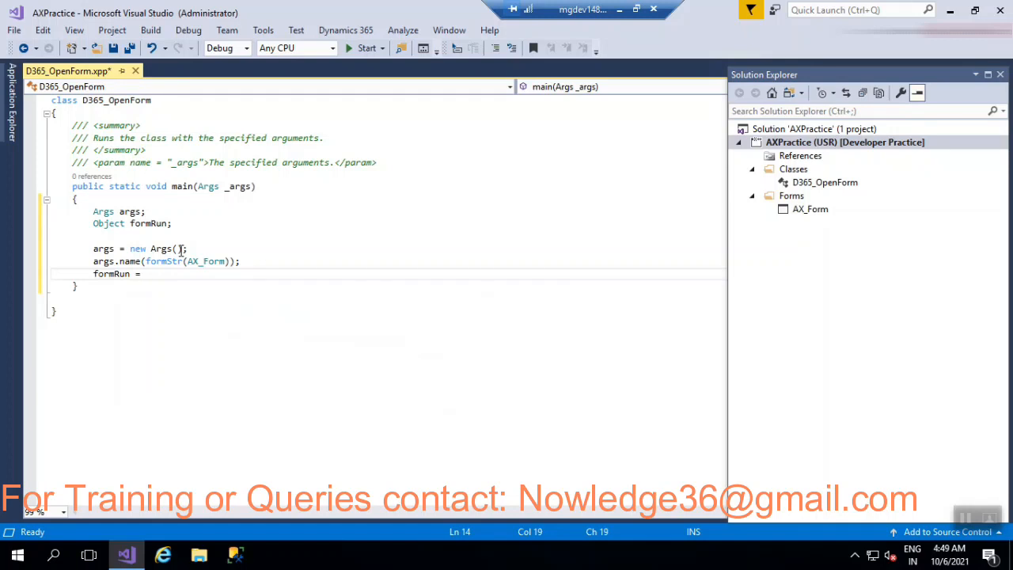
type("Class")
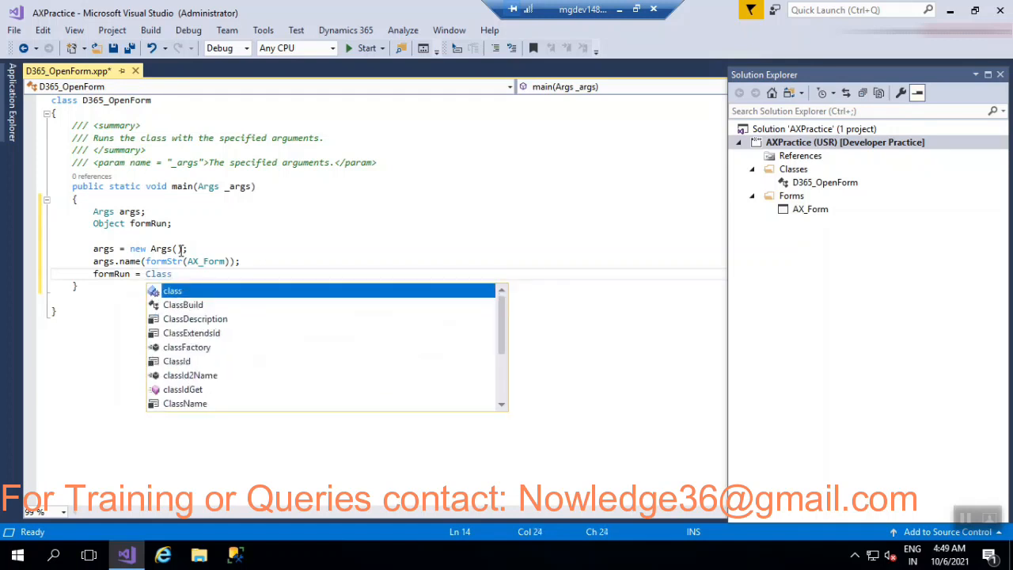
type("Factory")
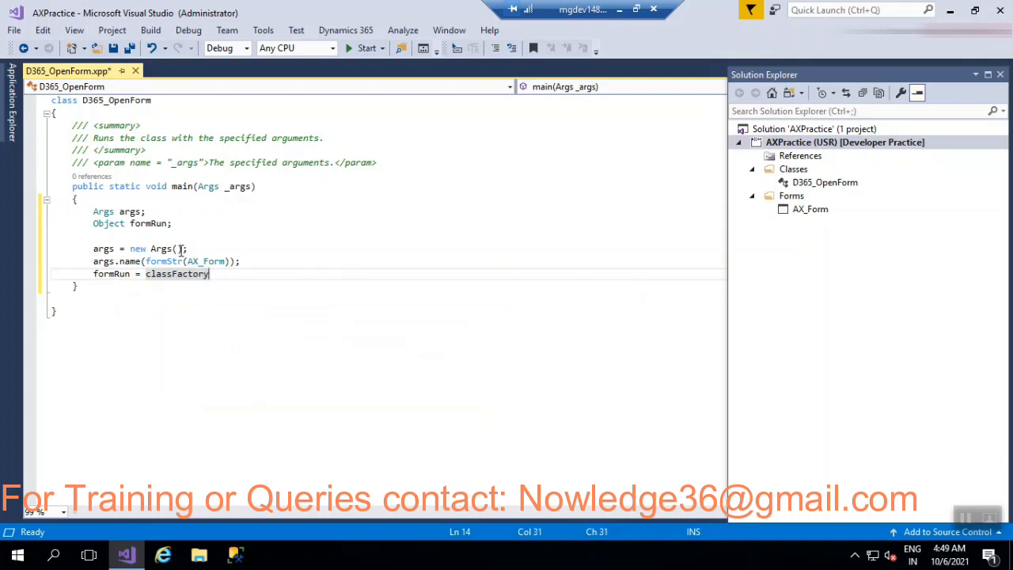
type(".")
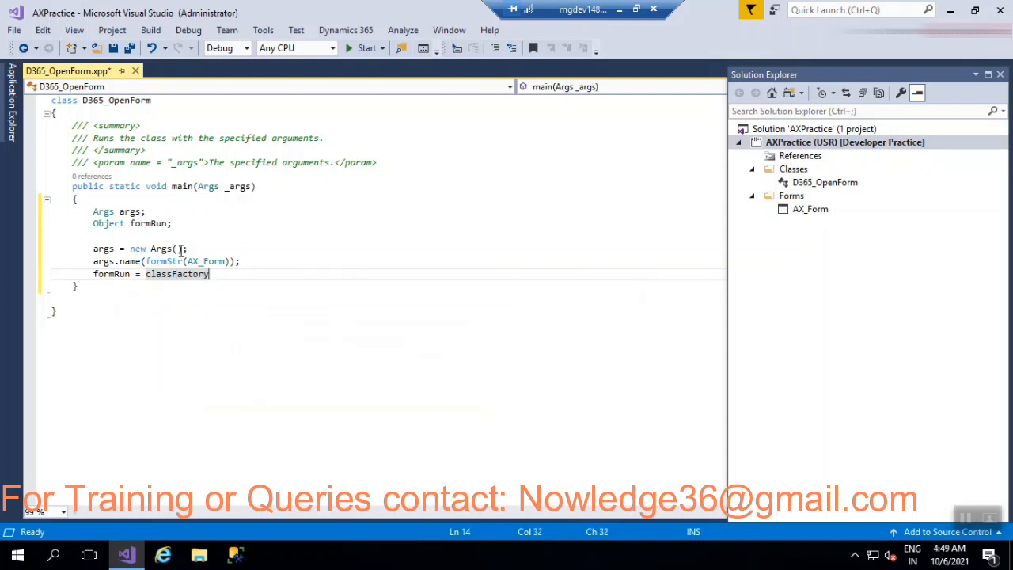
type(".formRunClass")
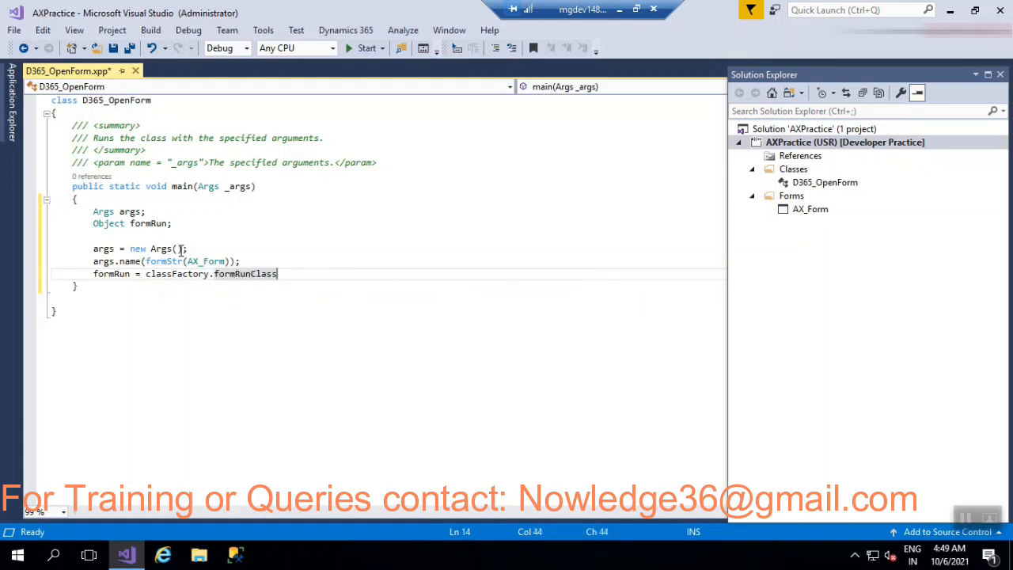
type("()")
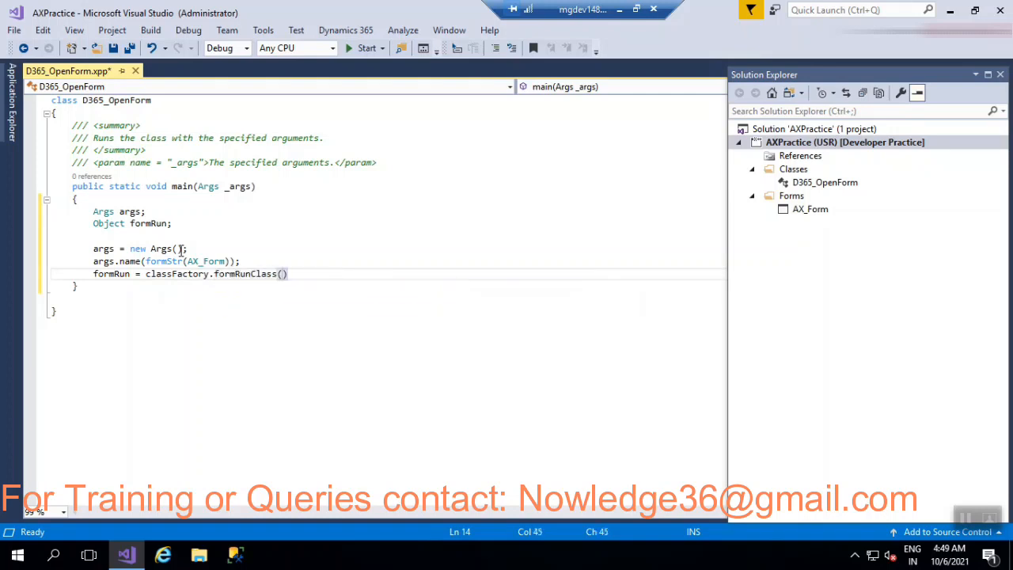
type(")")
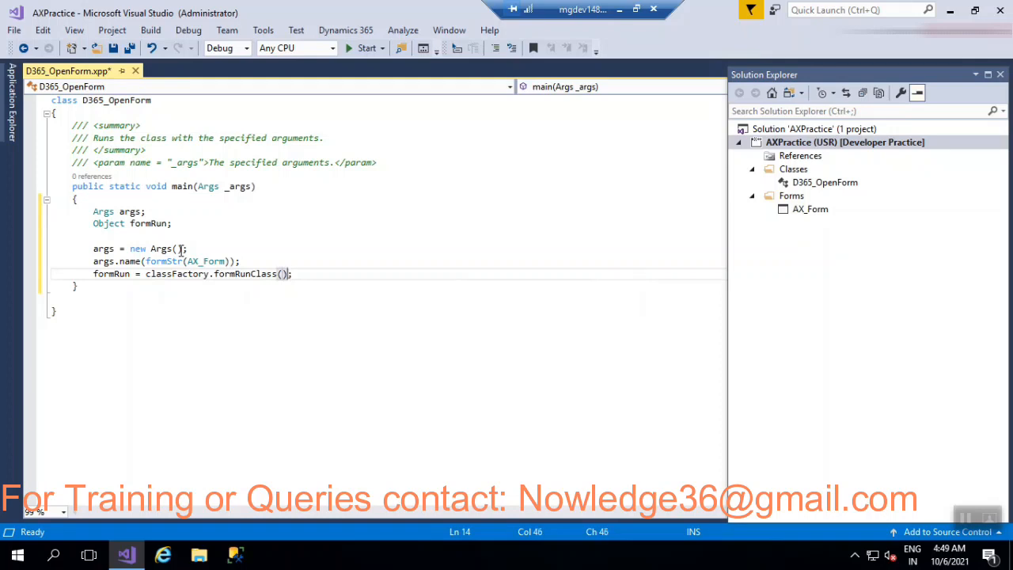
type("a")
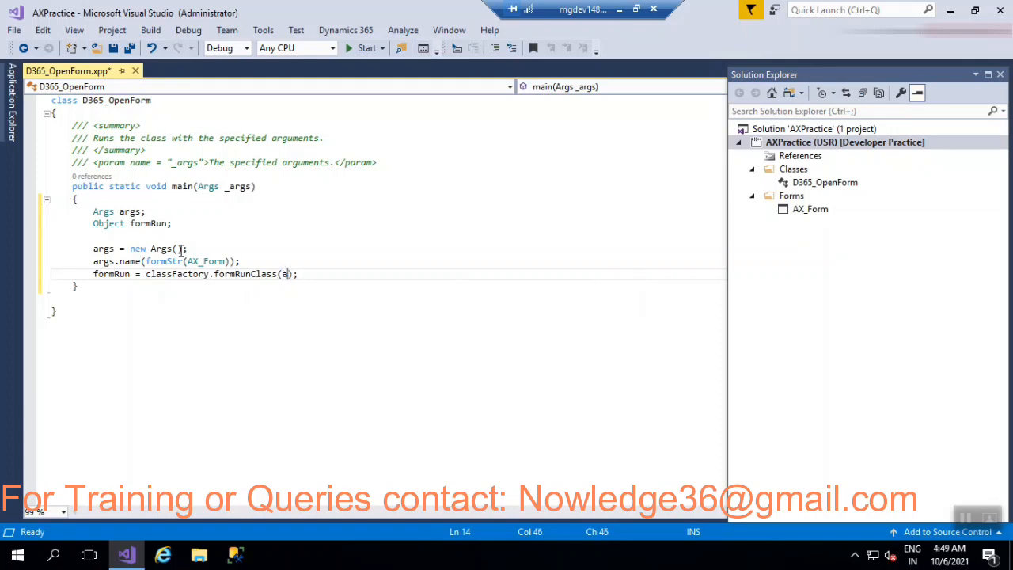
type("rgs")
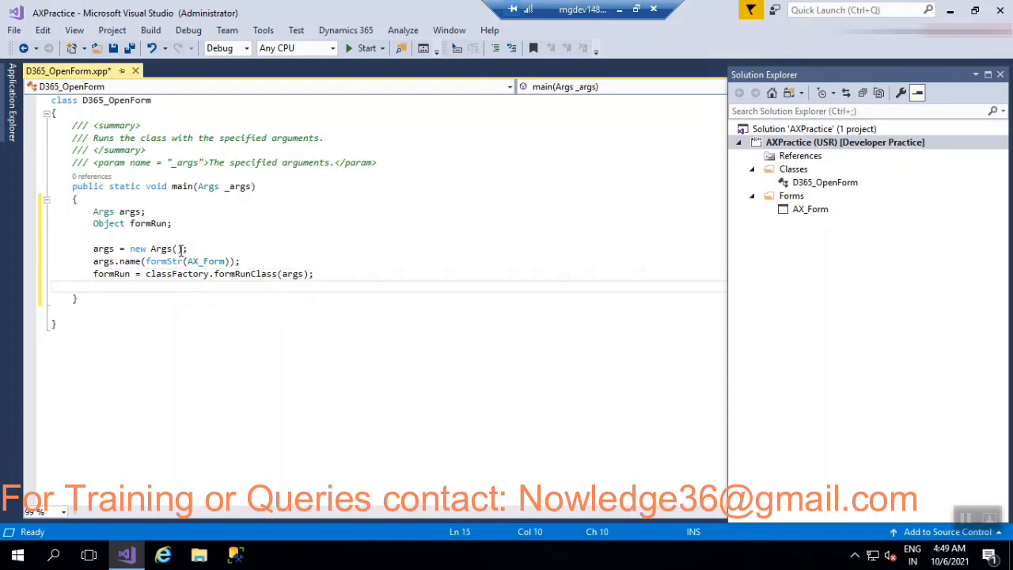
Step: Call formRun.init(), formRun.run() and formRun.wait() to open the form
type("formRu")
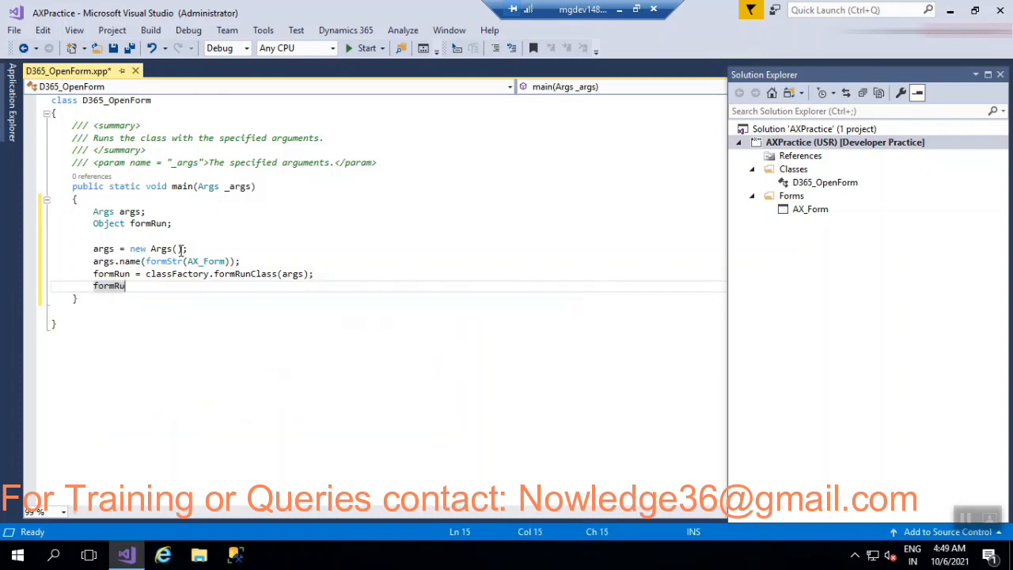
type(".init();")
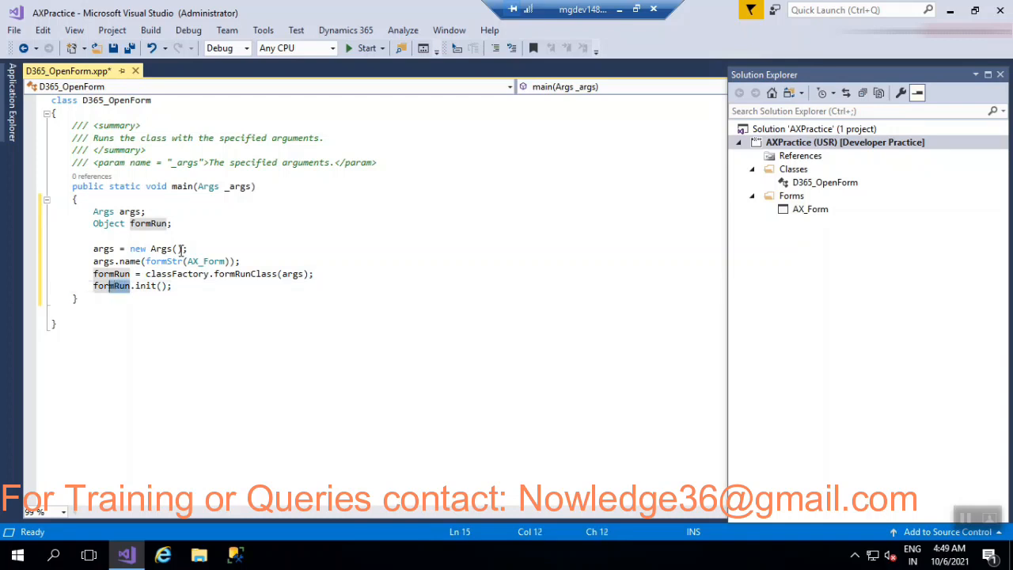
double_click(111, 285)
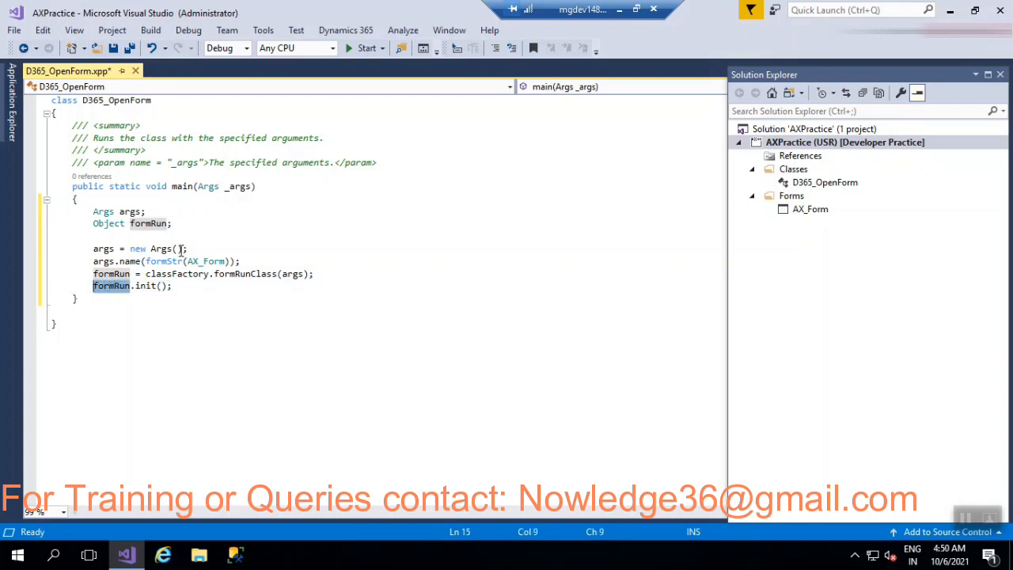
left_click(180, 285)
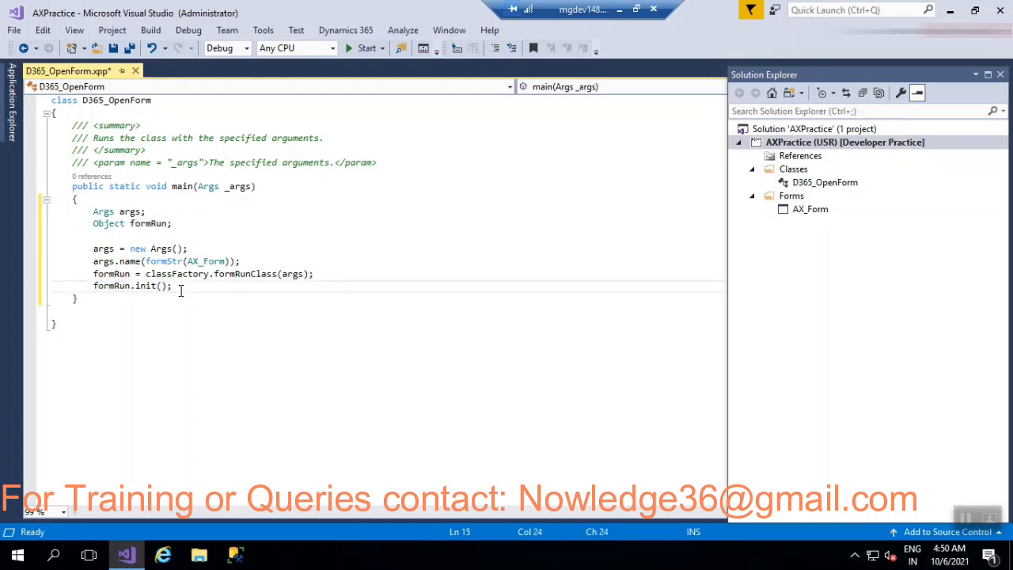
type("formRun.r")
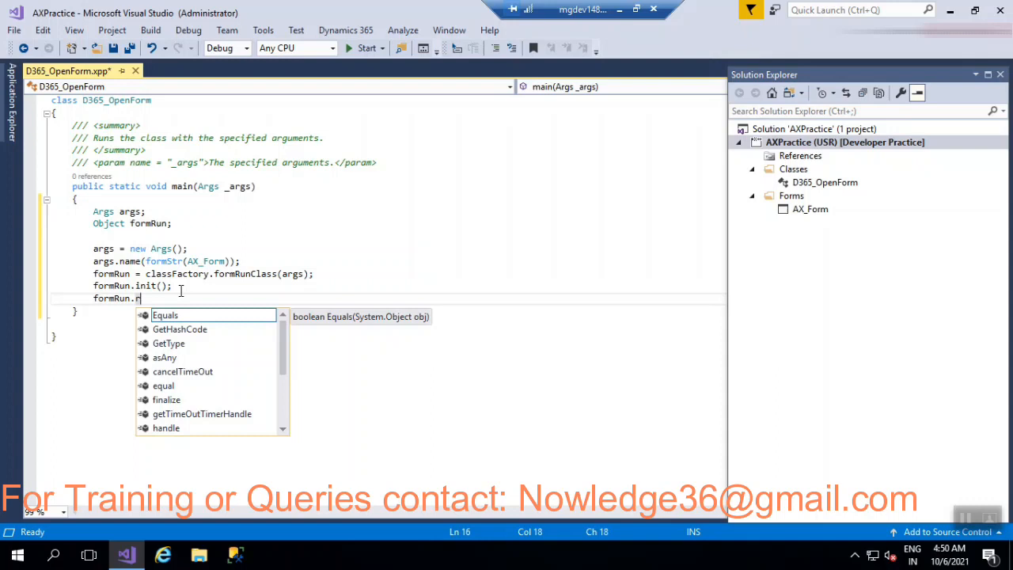
type("un")
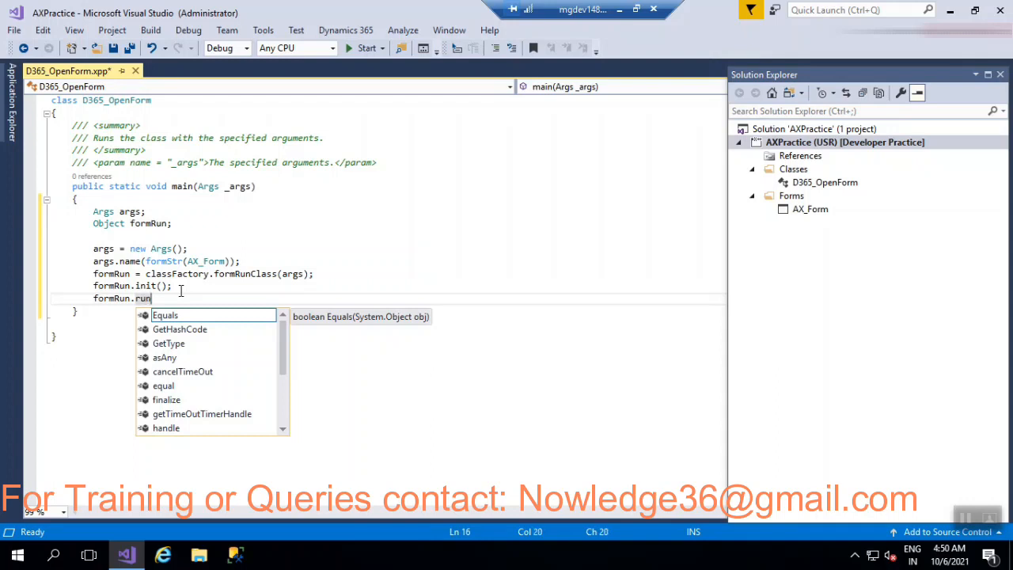
type("();")
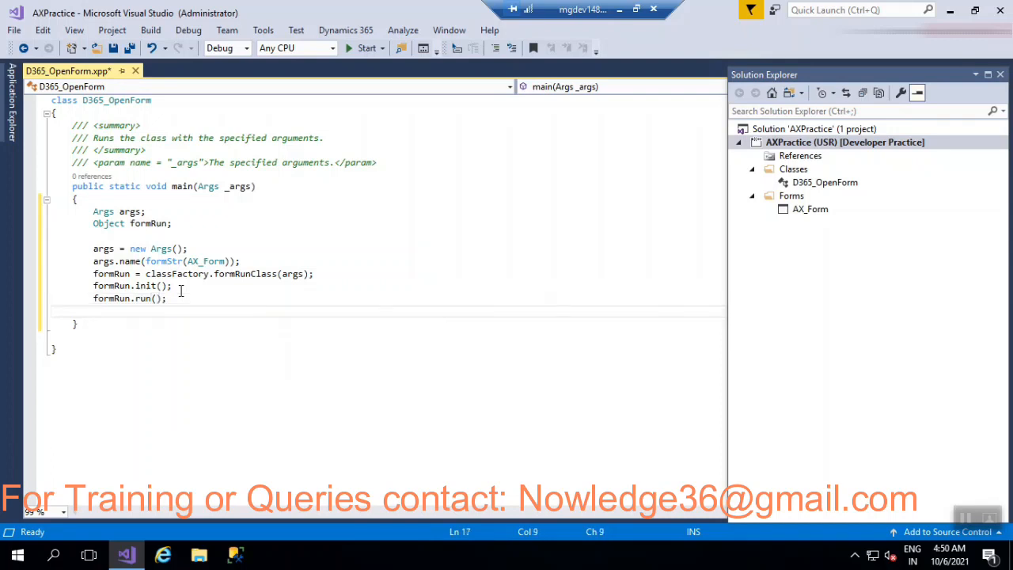
type("formRun.wait(")
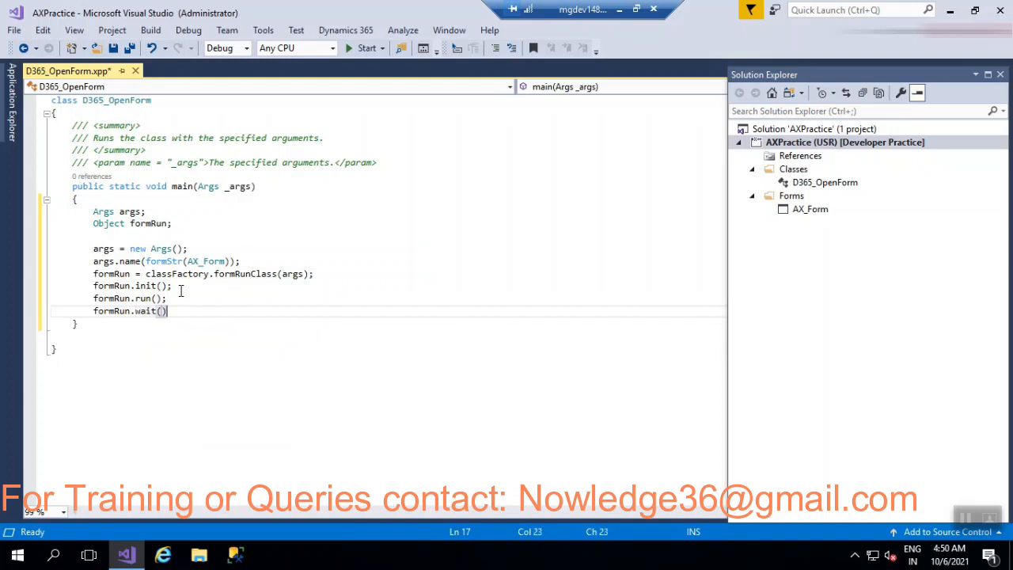
type(";")
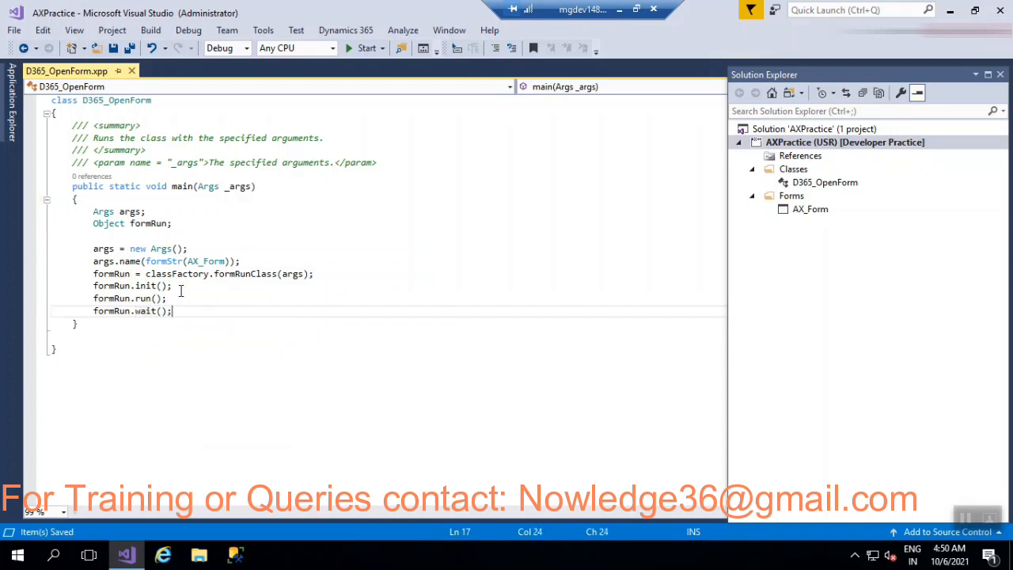
mouse_move(241, 315)
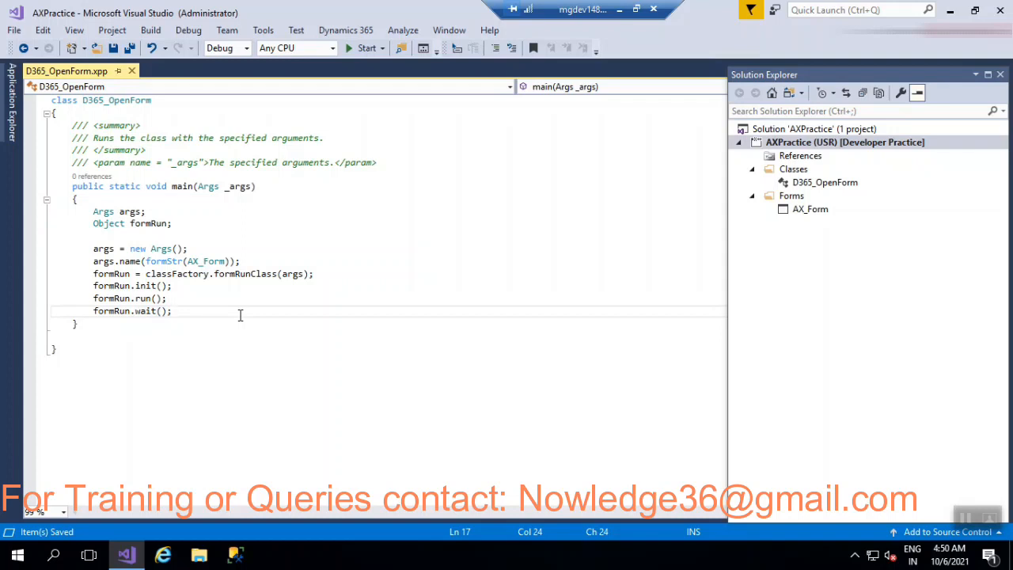
mouse_move(940, 79)
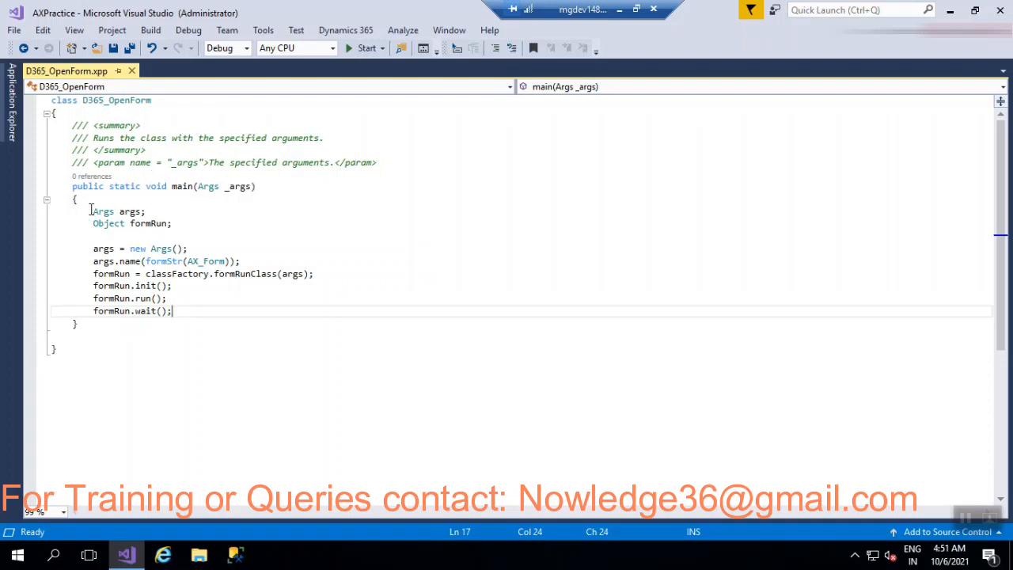
left_click_drag(91, 212, 171, 223)
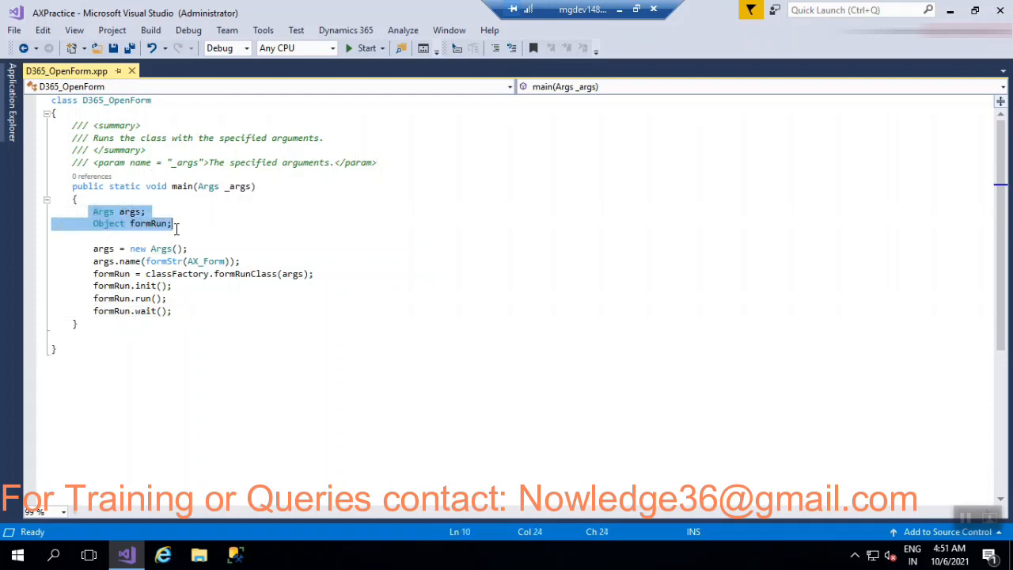
left_click(173, 223)
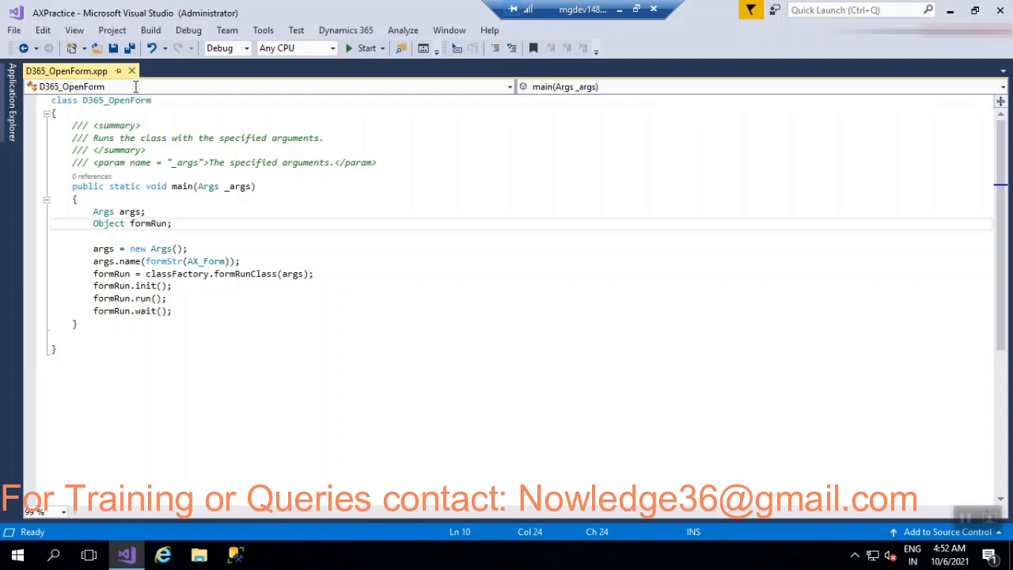
Step: Close the D365_OpenForm.xpp file and select the class in Solution Explorer for starting
left_click(131, 70)
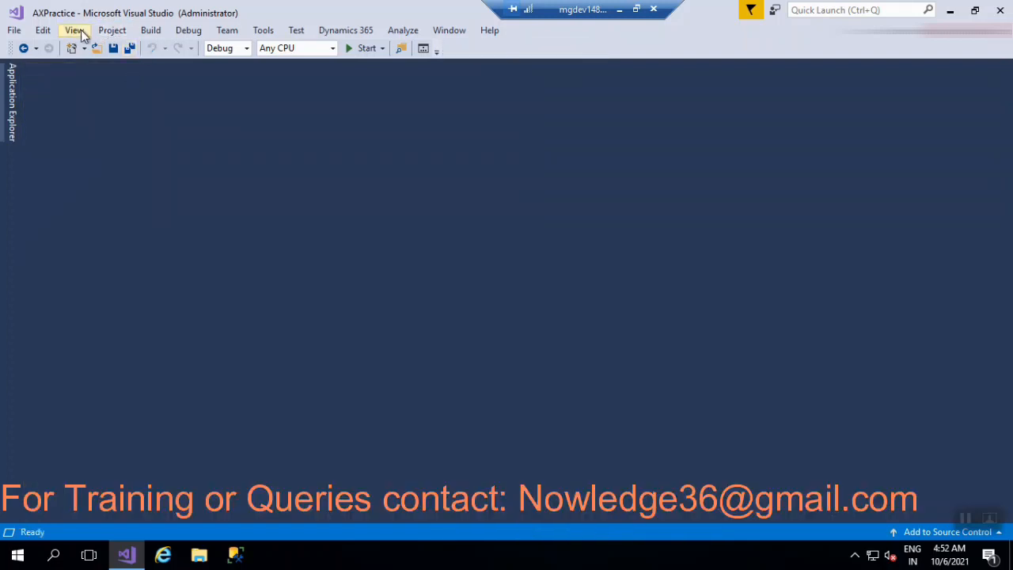
left_click(72, 30)
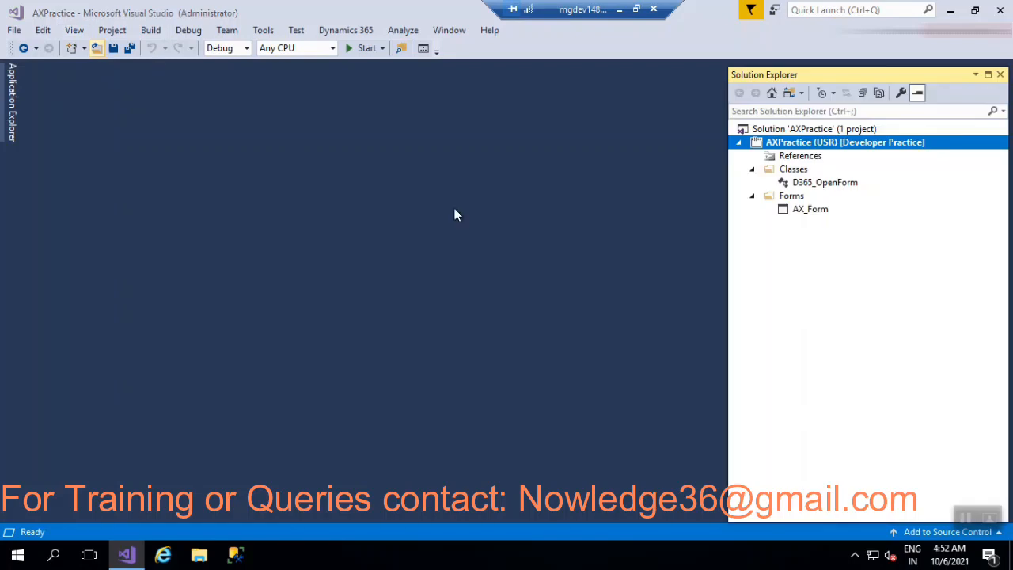
left_click(826, 182)
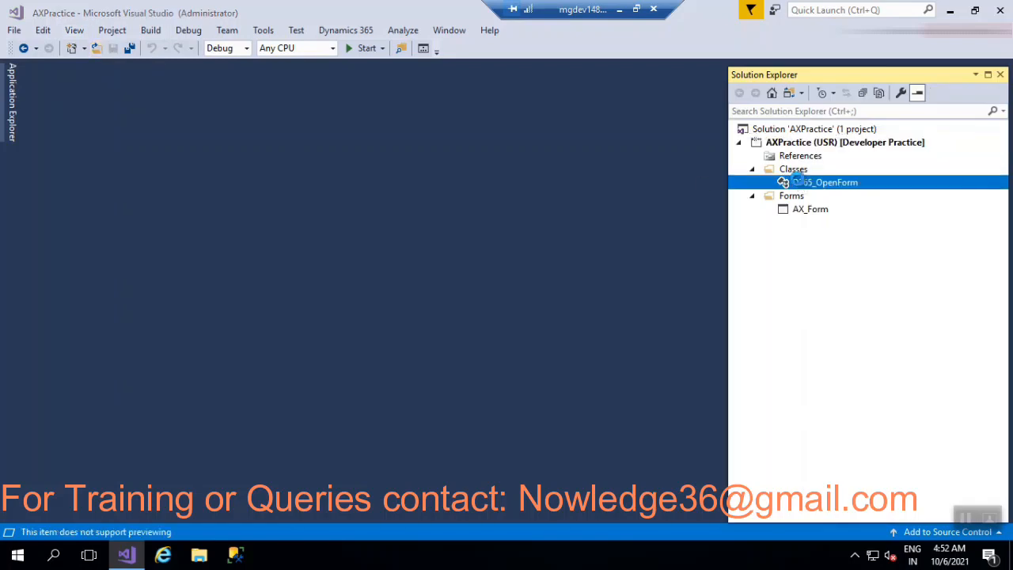
right_click(826, 182)
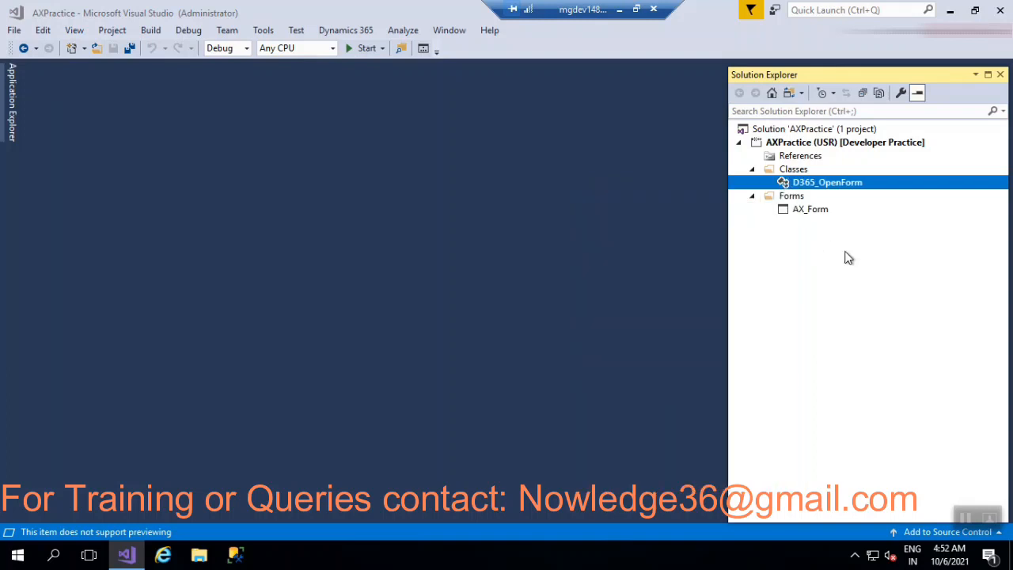
mouse_move(781, 182)
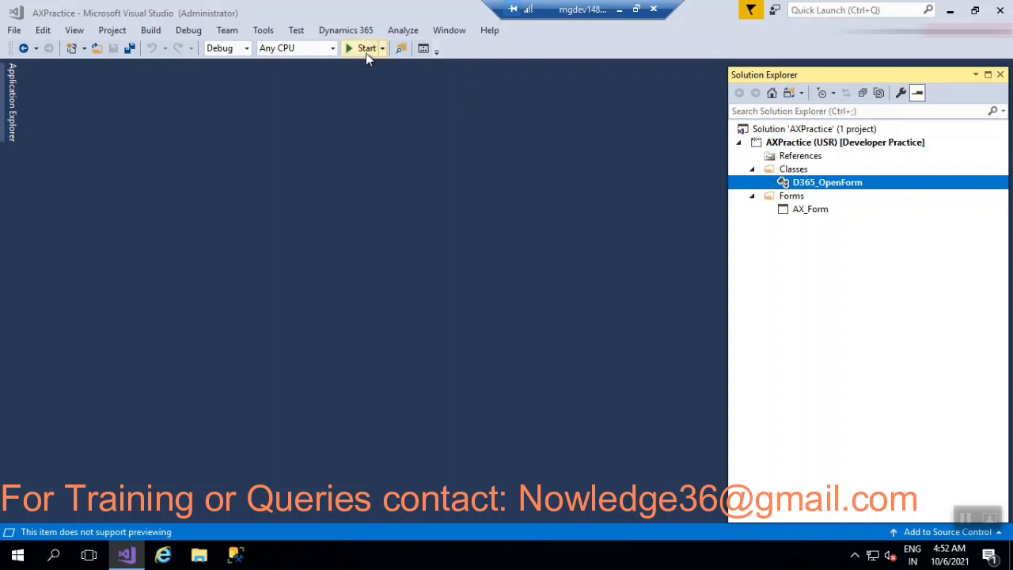
mouse_move(607, 192)
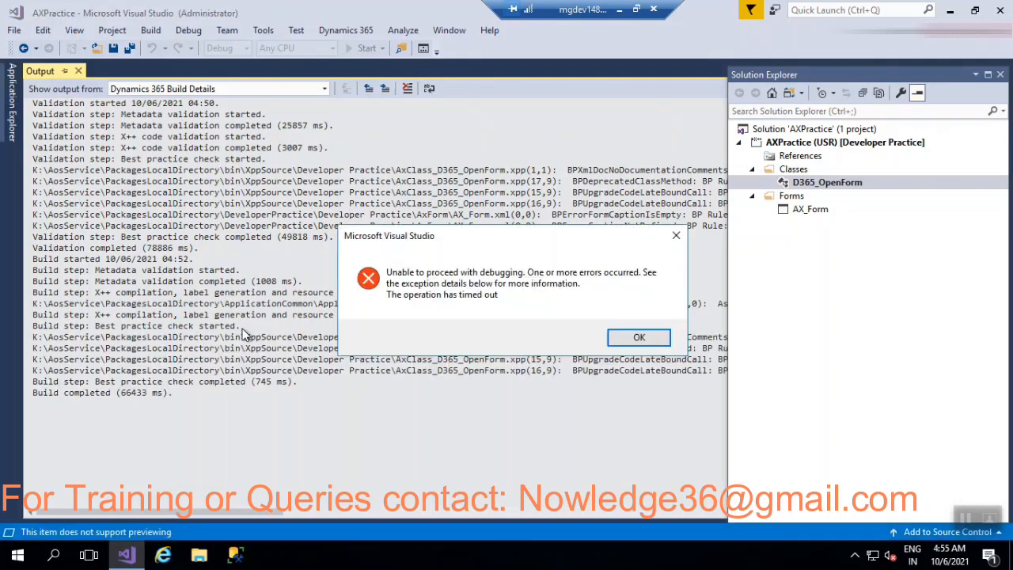
left_click(638, 337)
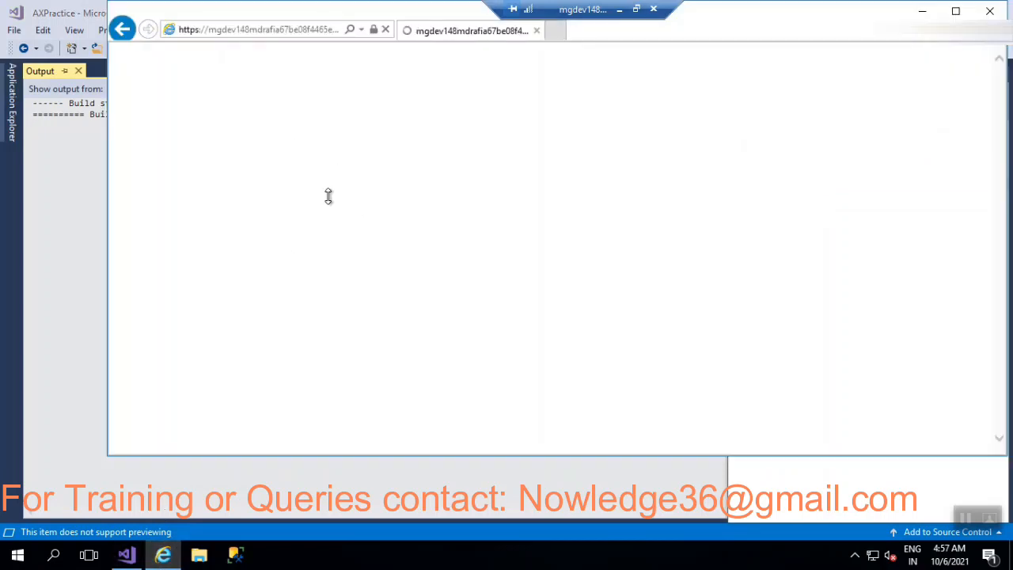
mouse_move(779, 26)
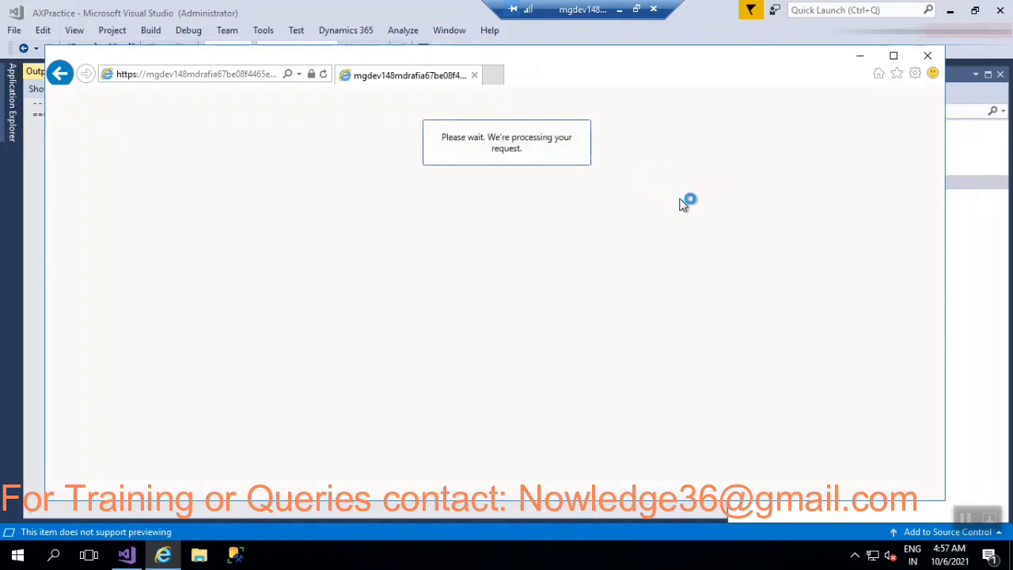
mouse_move(726, 146)
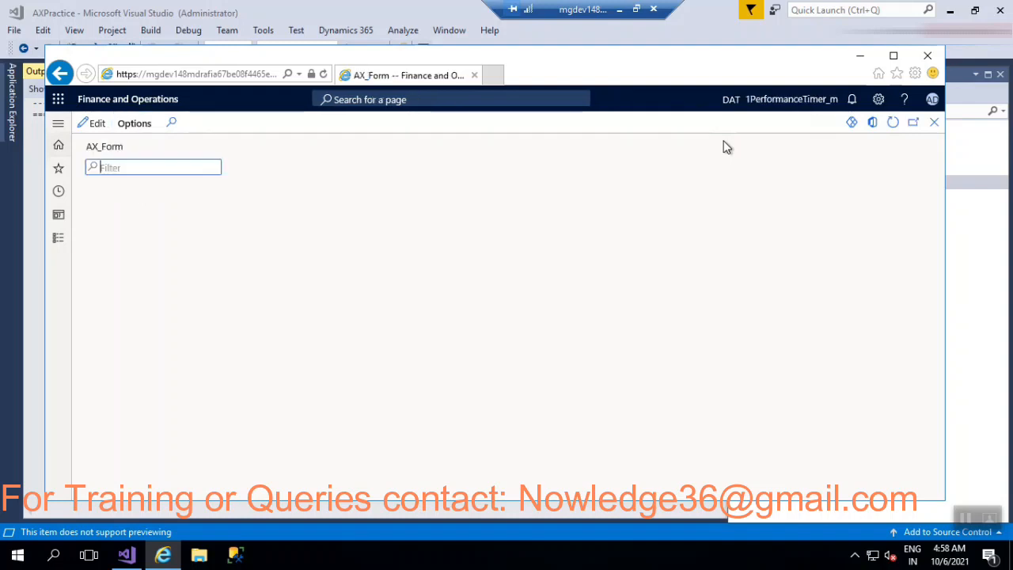
mouse_move(187, 185)
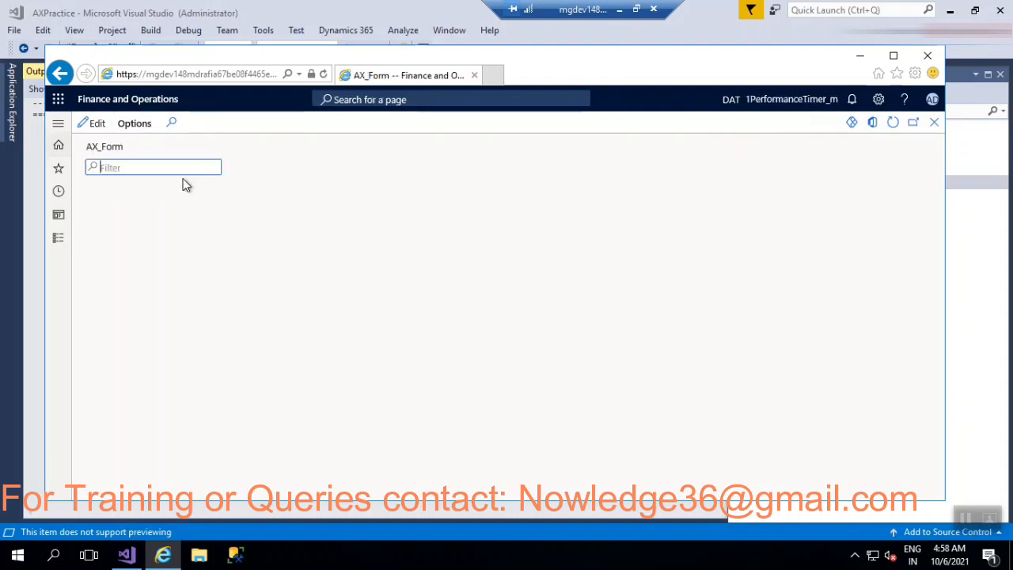
Step: After AX_Form loads in the browser, select the AX_Form form in the project
double_click(104, 146)
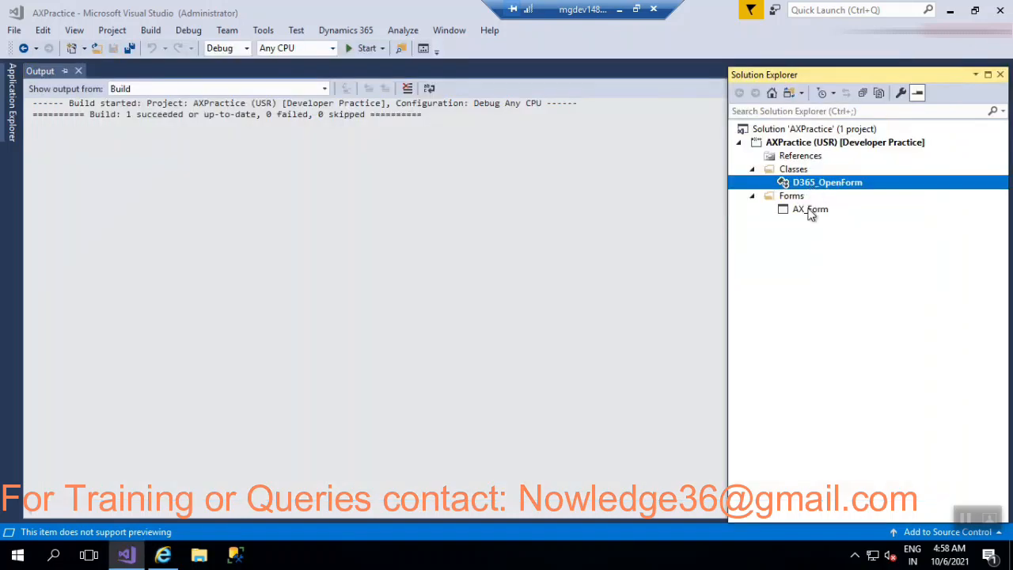
left_click(810, 209)
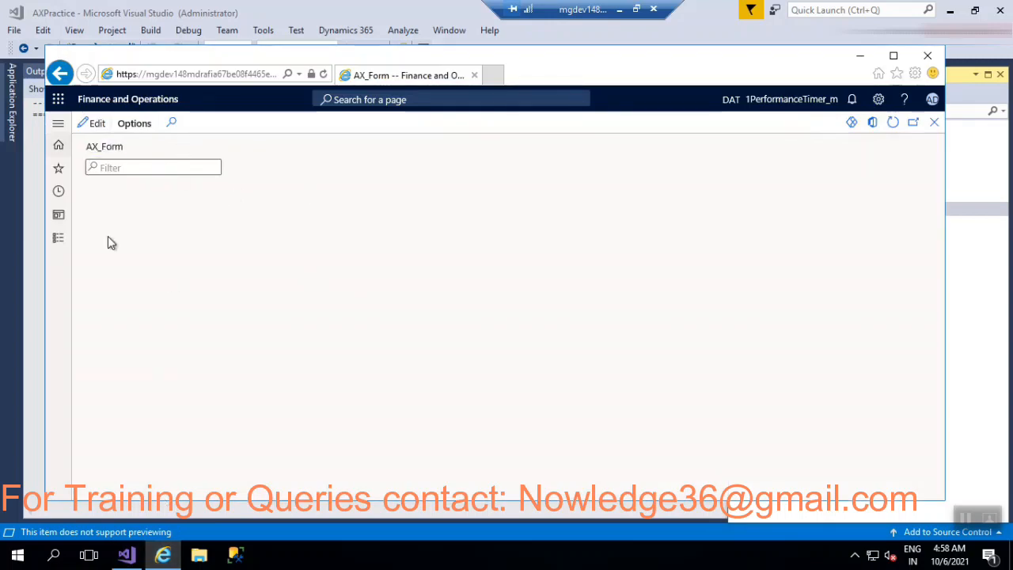
mouse_move(178, 171)
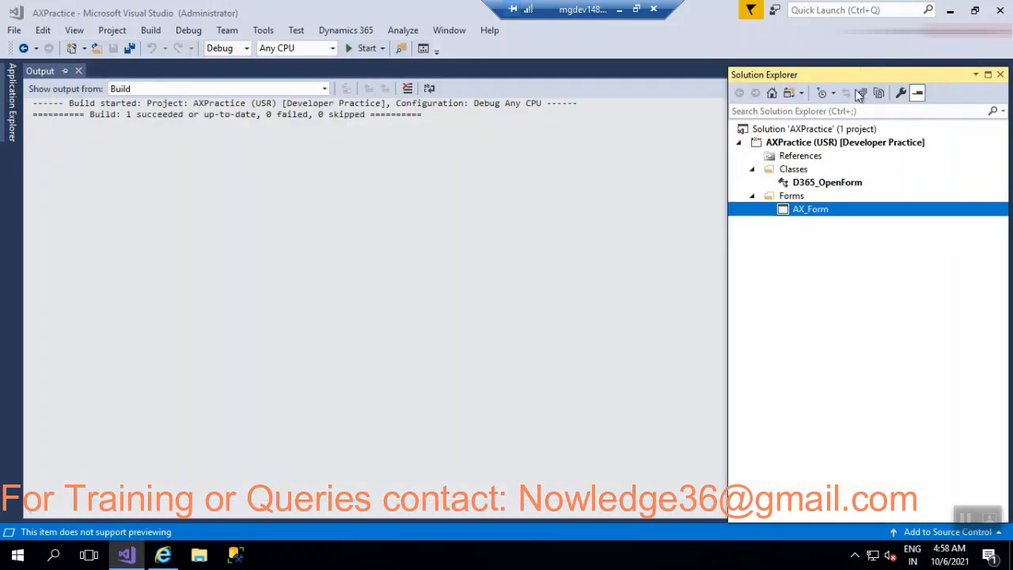
mouse_move(817, 212)
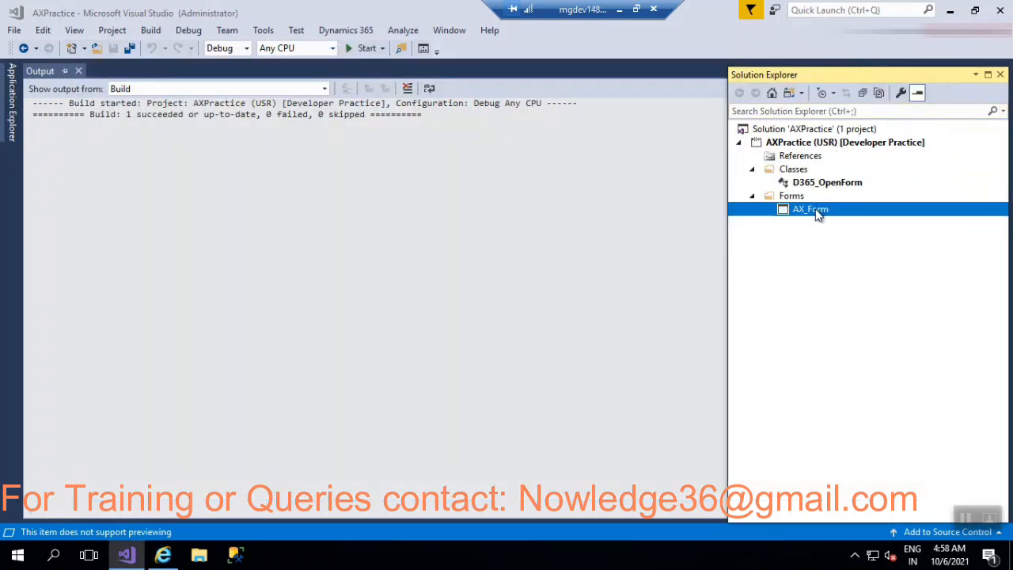
Step: Inspect AX_Form's design root and grid control, then return to the AX_Form browser page
double_click(810, 209)
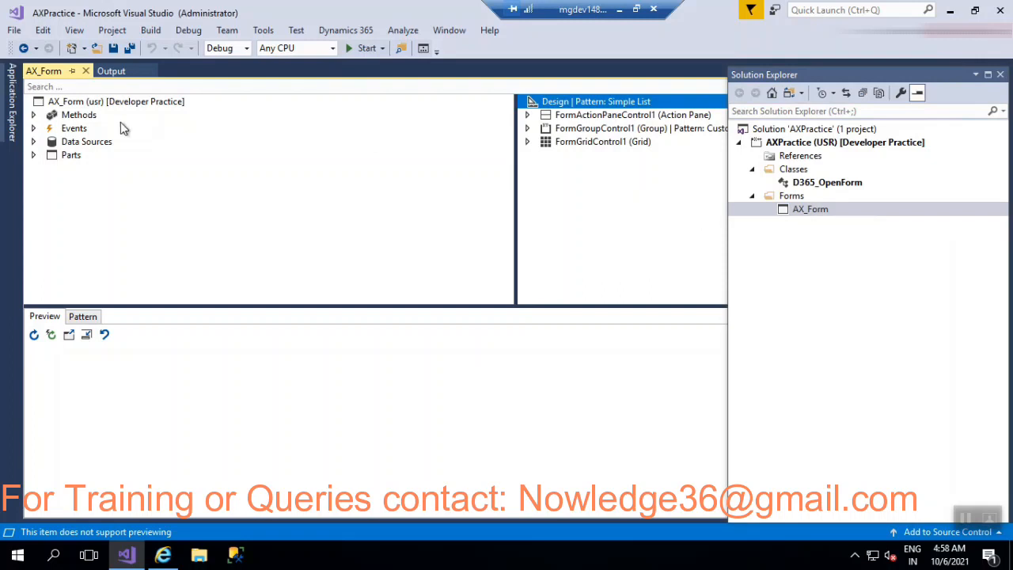
left_click(114, 101)
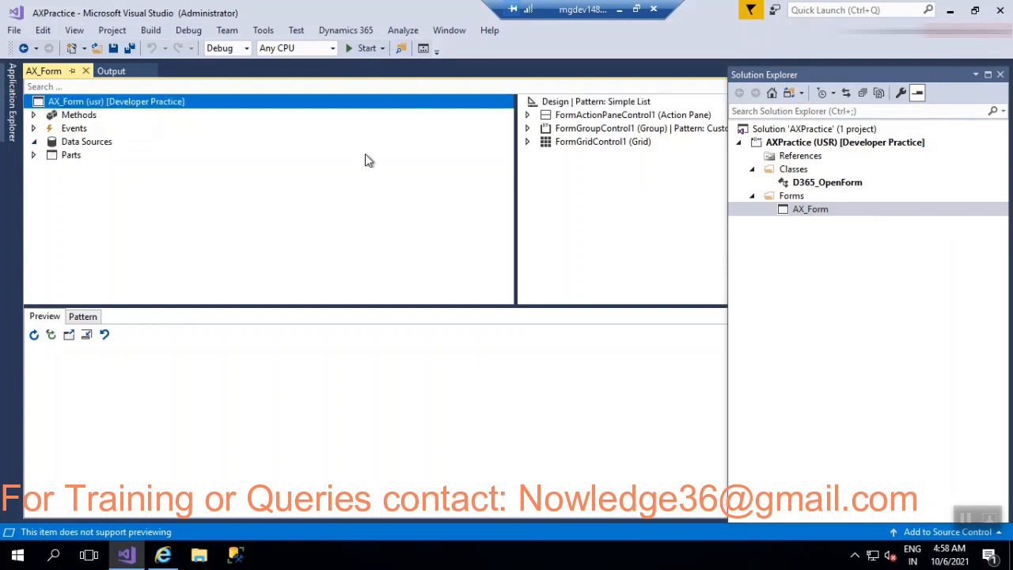
left_click(603, 141)
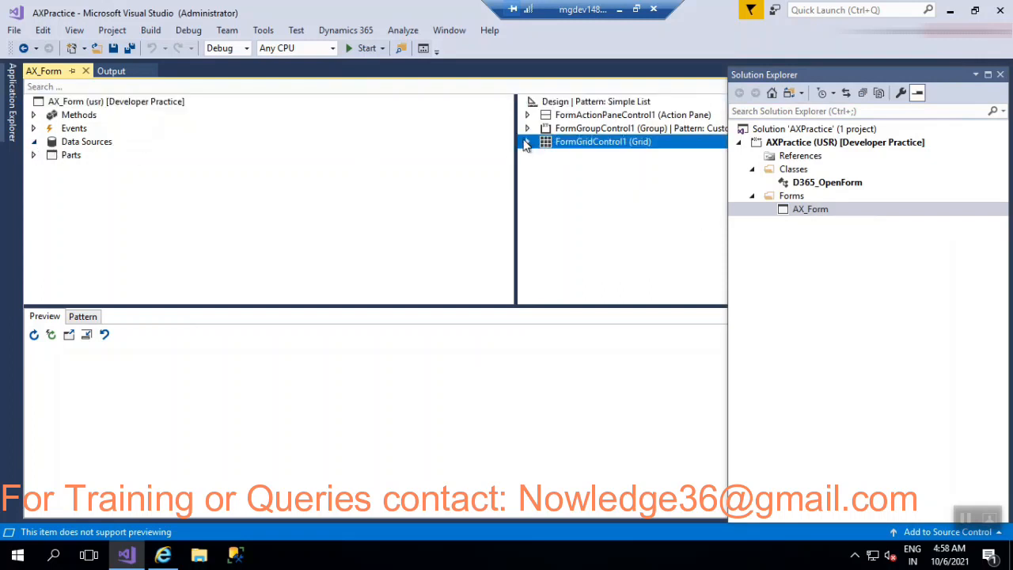
left_click(527, 141)
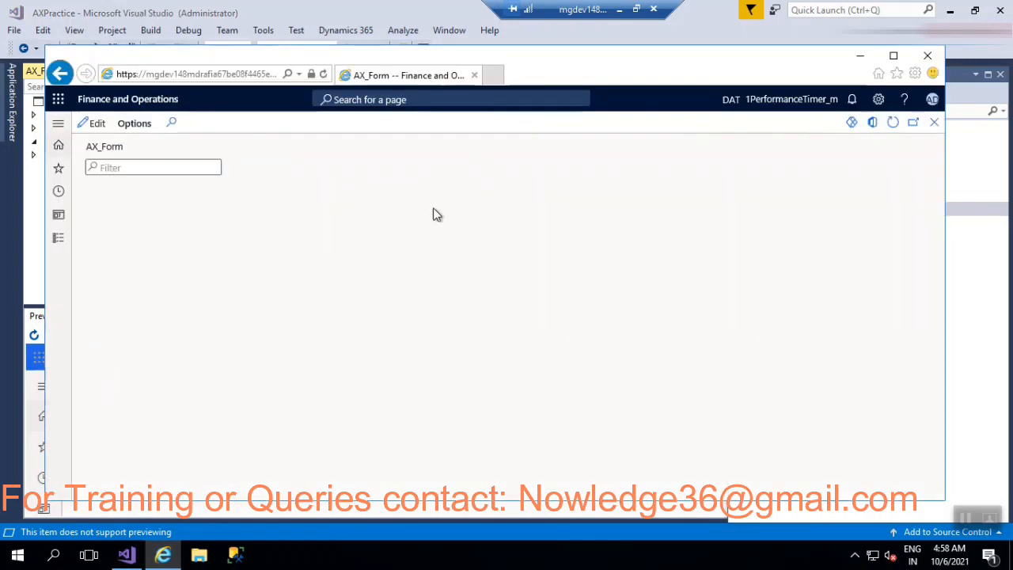
mouse_move(272, 222)
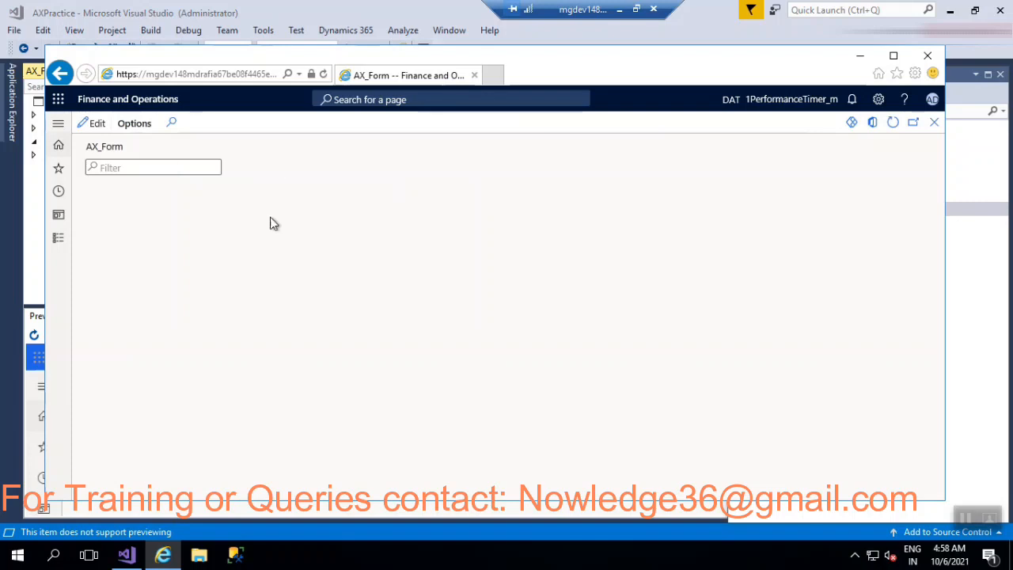
mouse_move(345, 172)
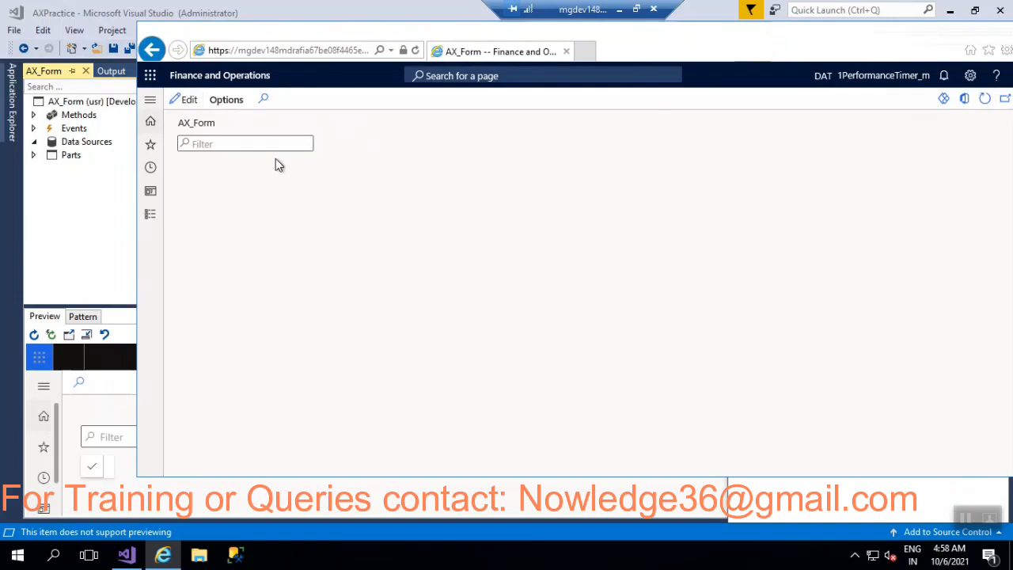
mouse_move(351, 230)
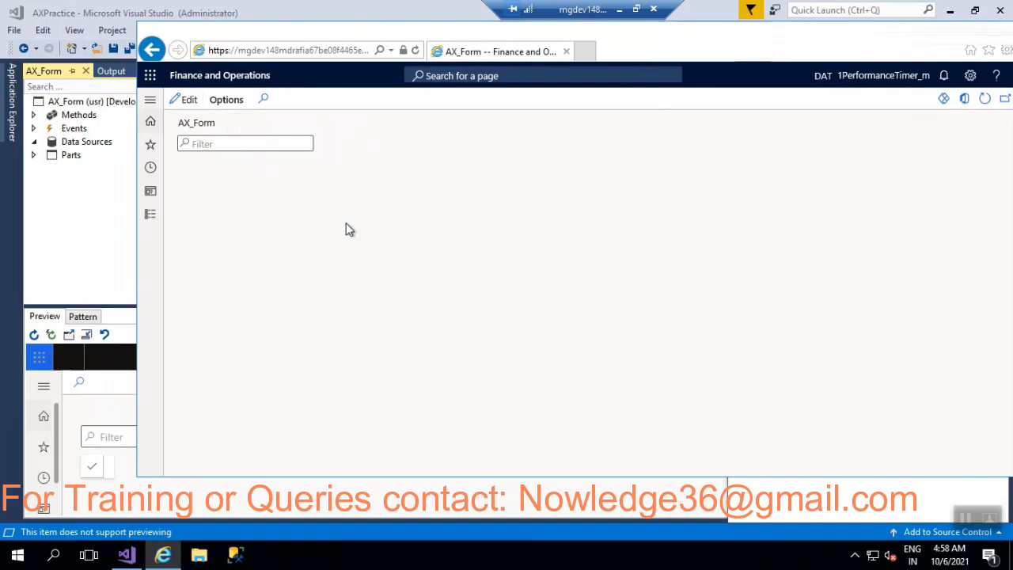
mouse_move(458, 163)
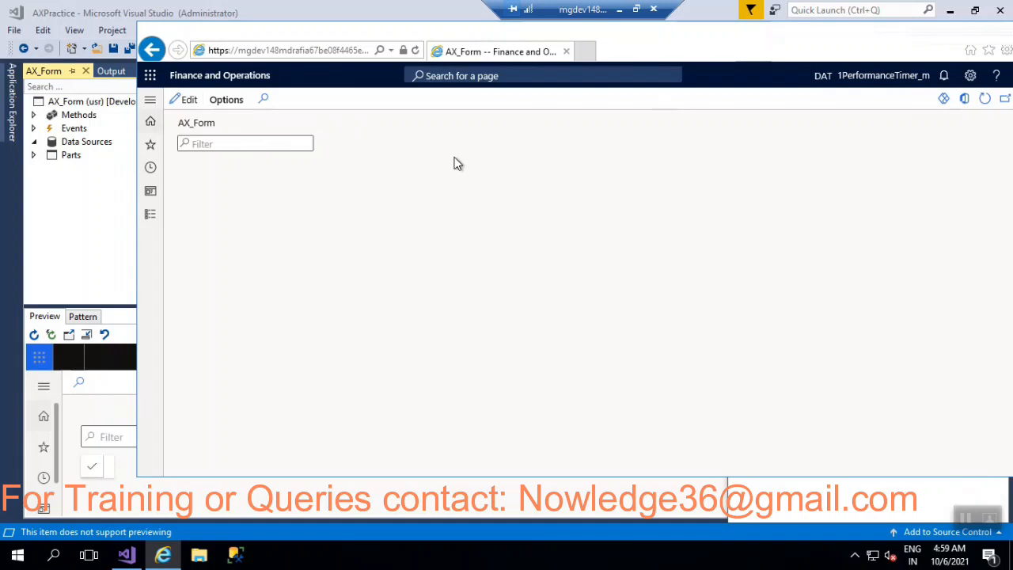
mouse_move(709, 54)
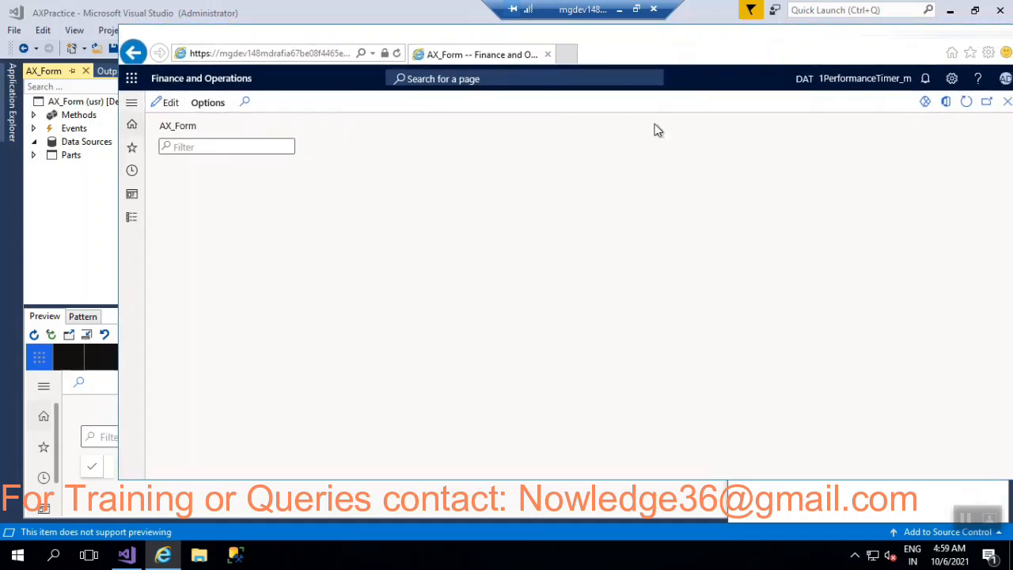
mouse_move(489, 241)
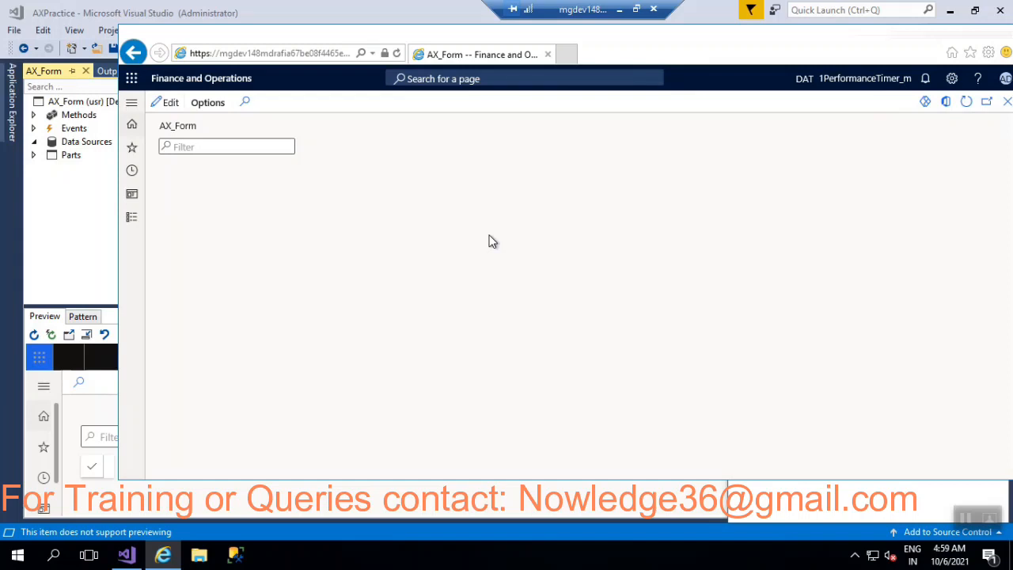